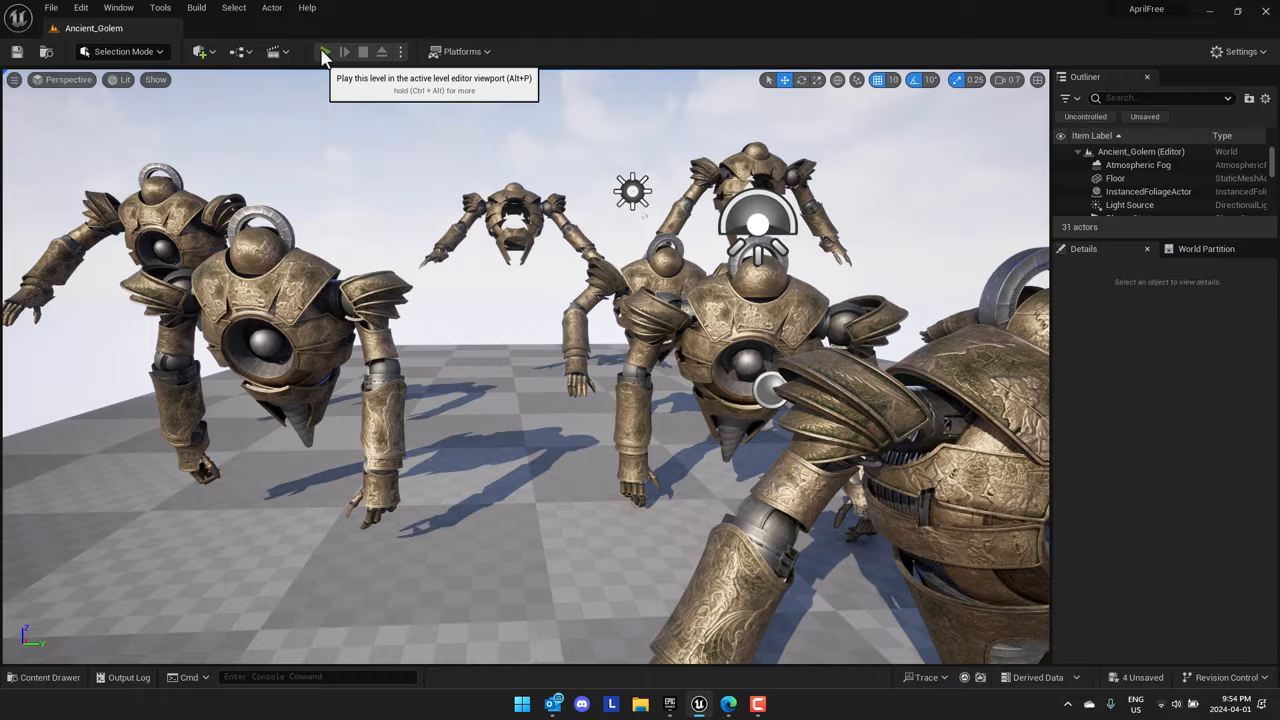
Play the Ancient_Golem level, stop it, then run it again among the golems
left_click(324, 51)
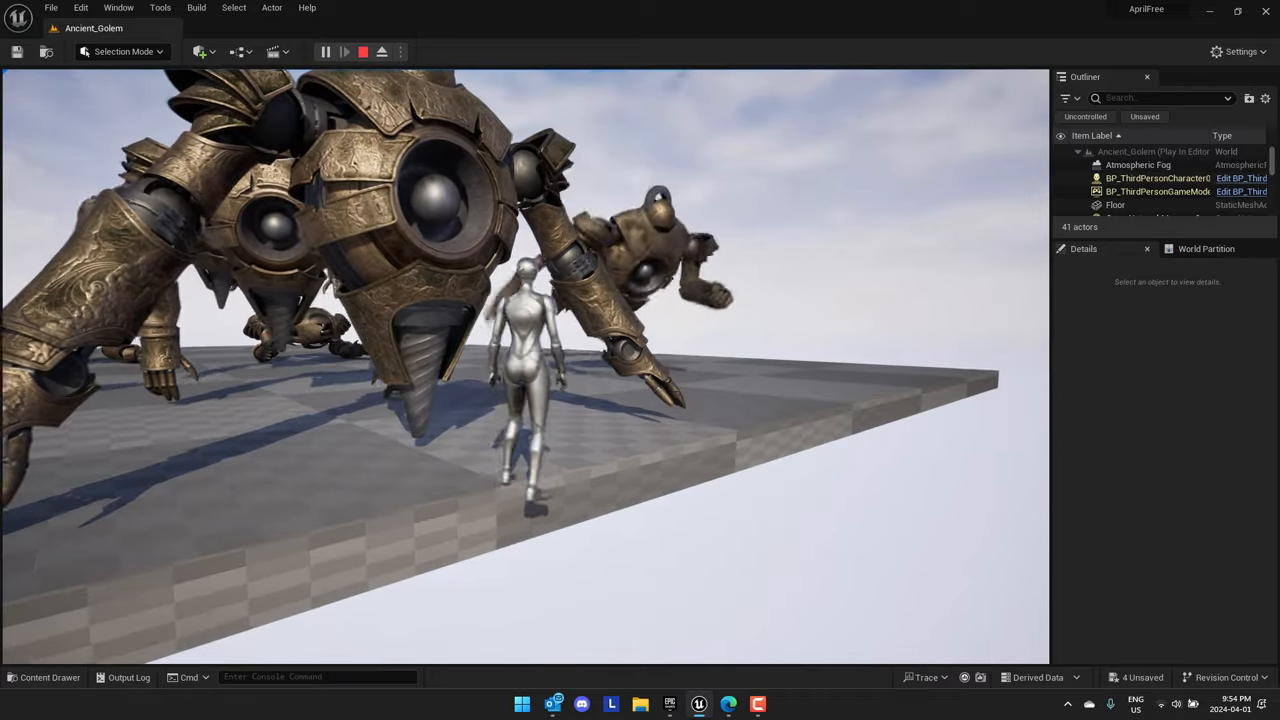
left_click(362, 51)
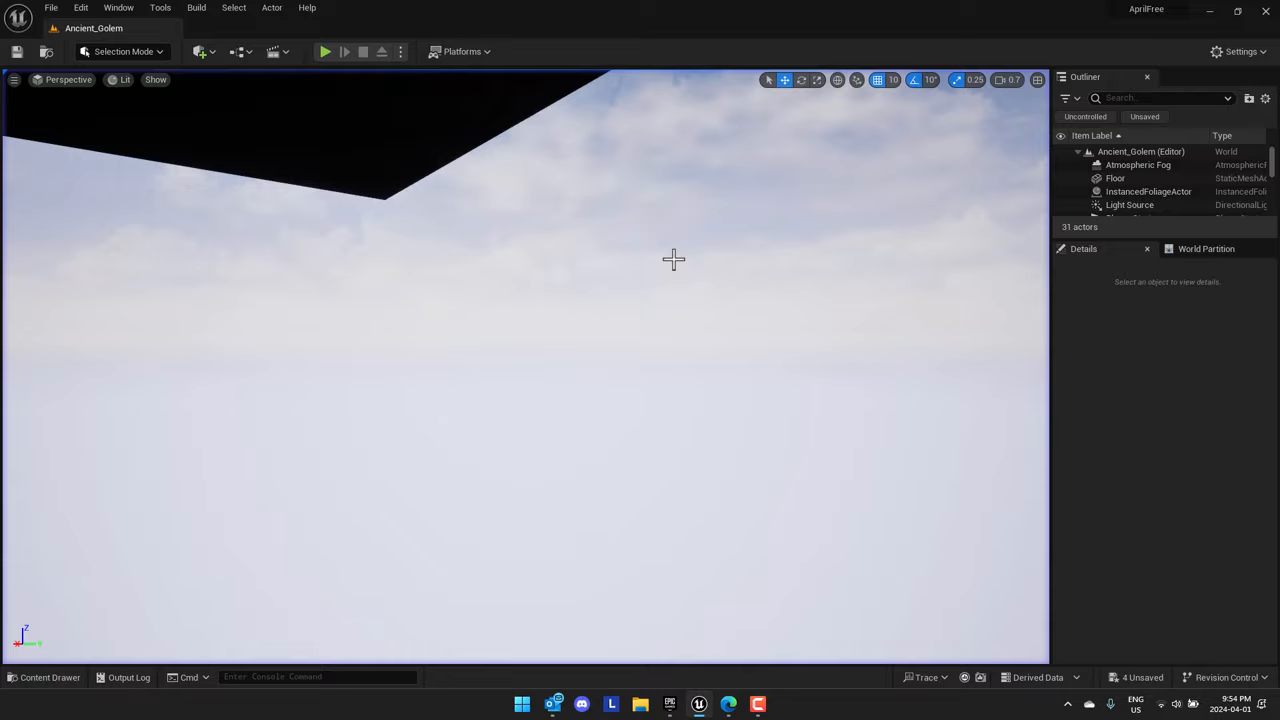
left_click(324, 51)
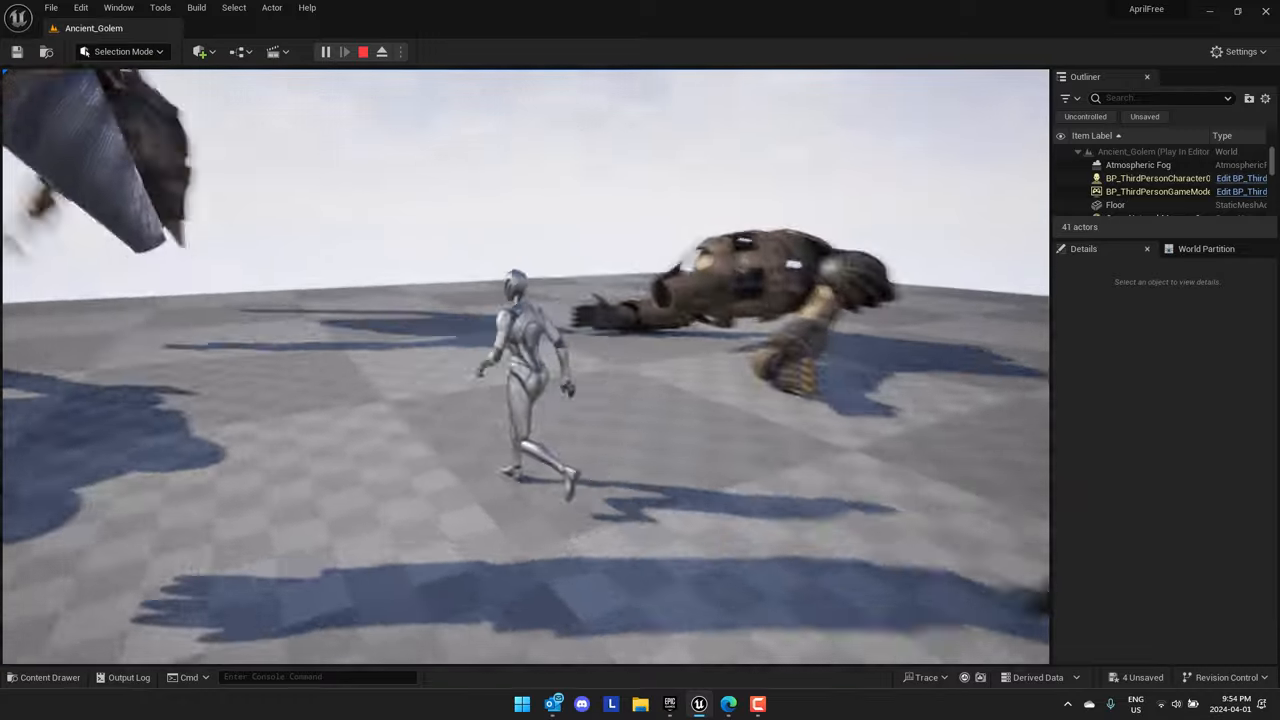
End the Ancient_Golem play session
left_click(362, 51)
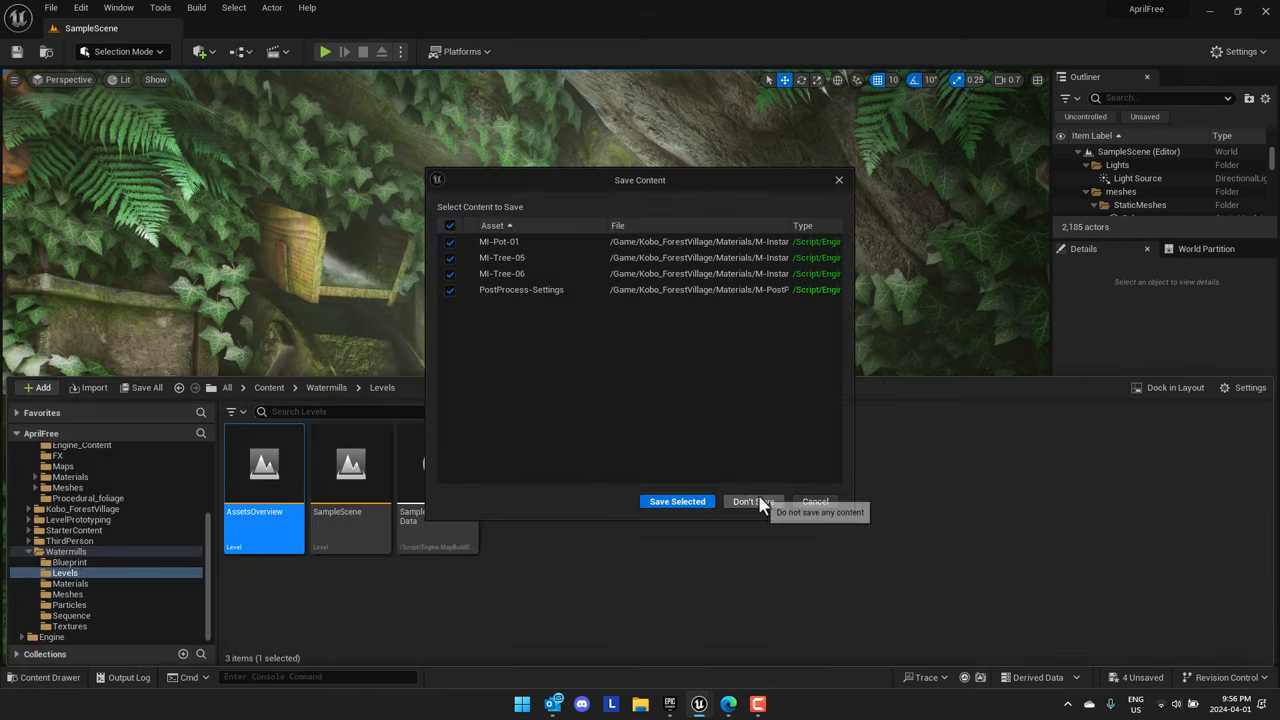
Choose Don't Save to discard the unsaved material changes
left_click(748, 501)
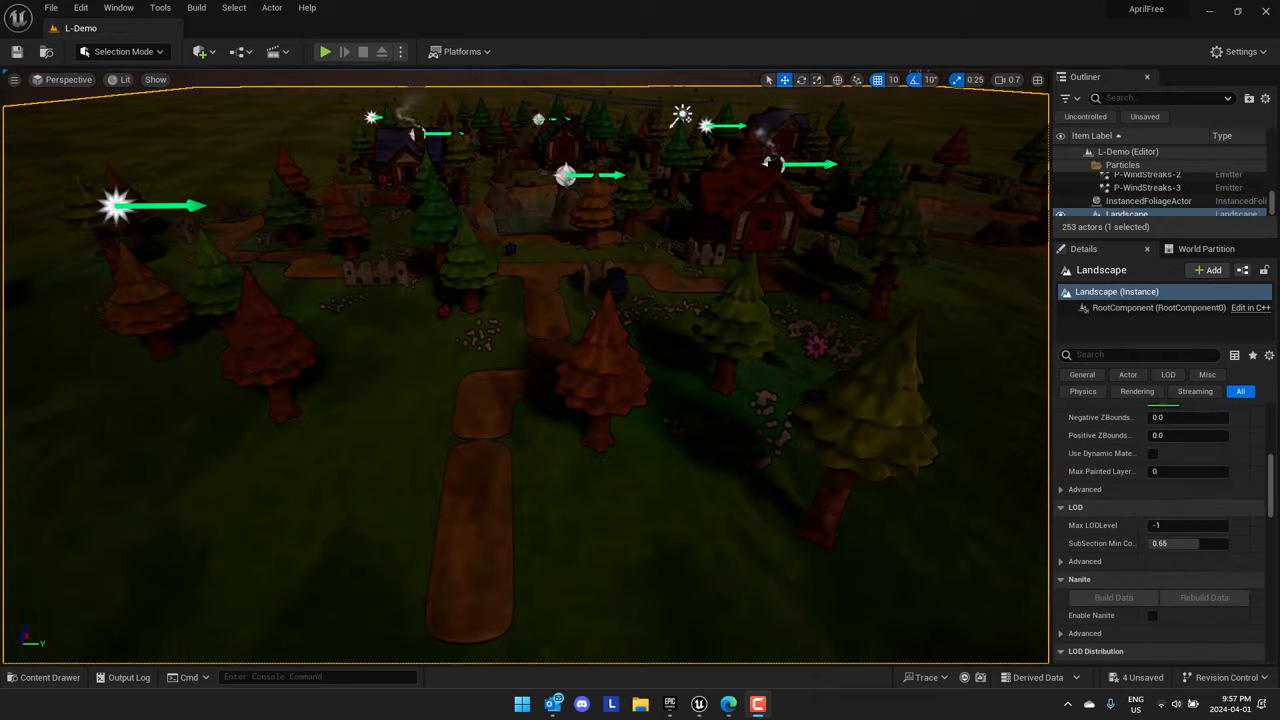
Filter the Outliner by 'volu' to show PostProcessVolume and RuntimeVirtualTextureVolume
left_click(48, 677)
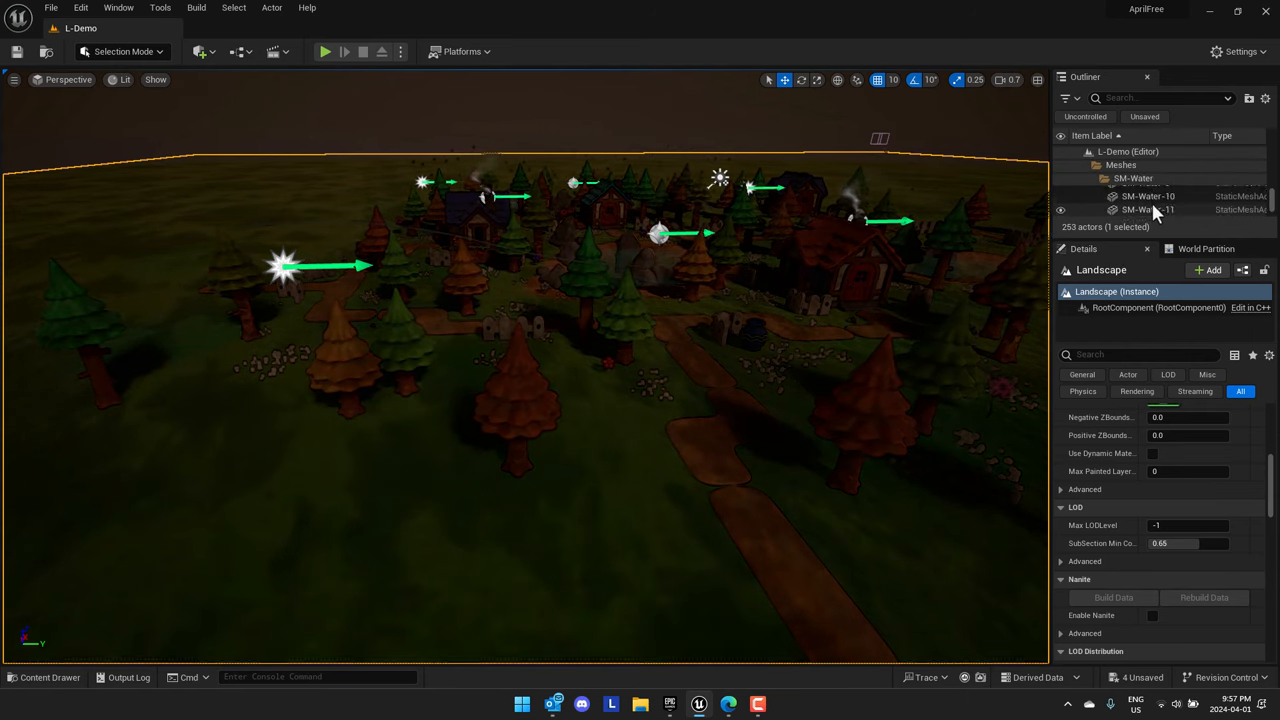
left_click(1150, 97)
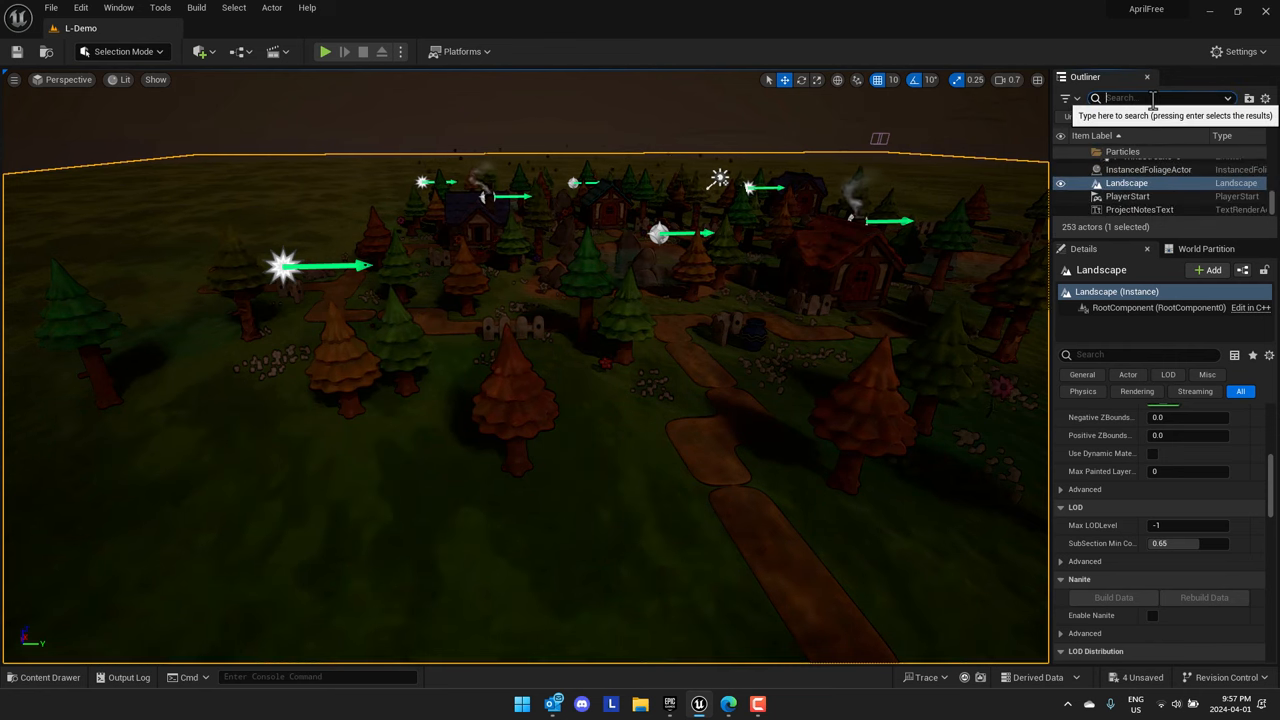
type("volu")
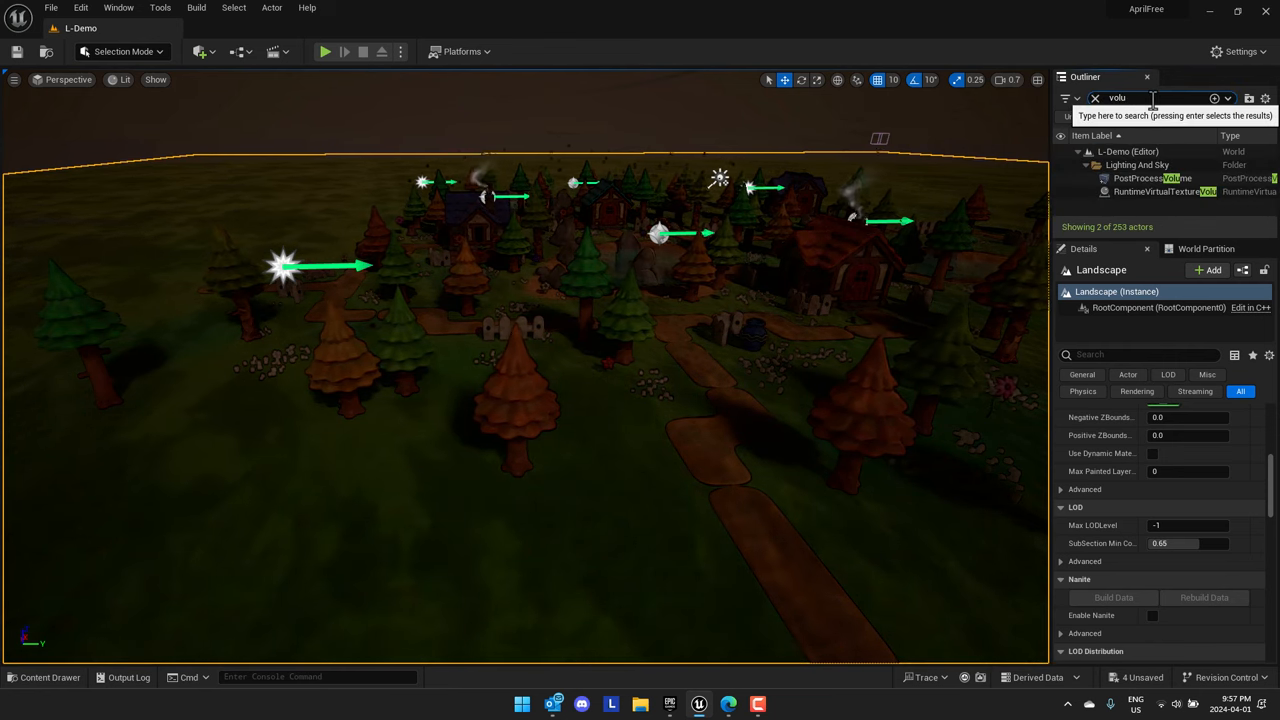
Select the PostProcessVolume and scroll its Details down to the Exposure settings
left_click(1150, 178)
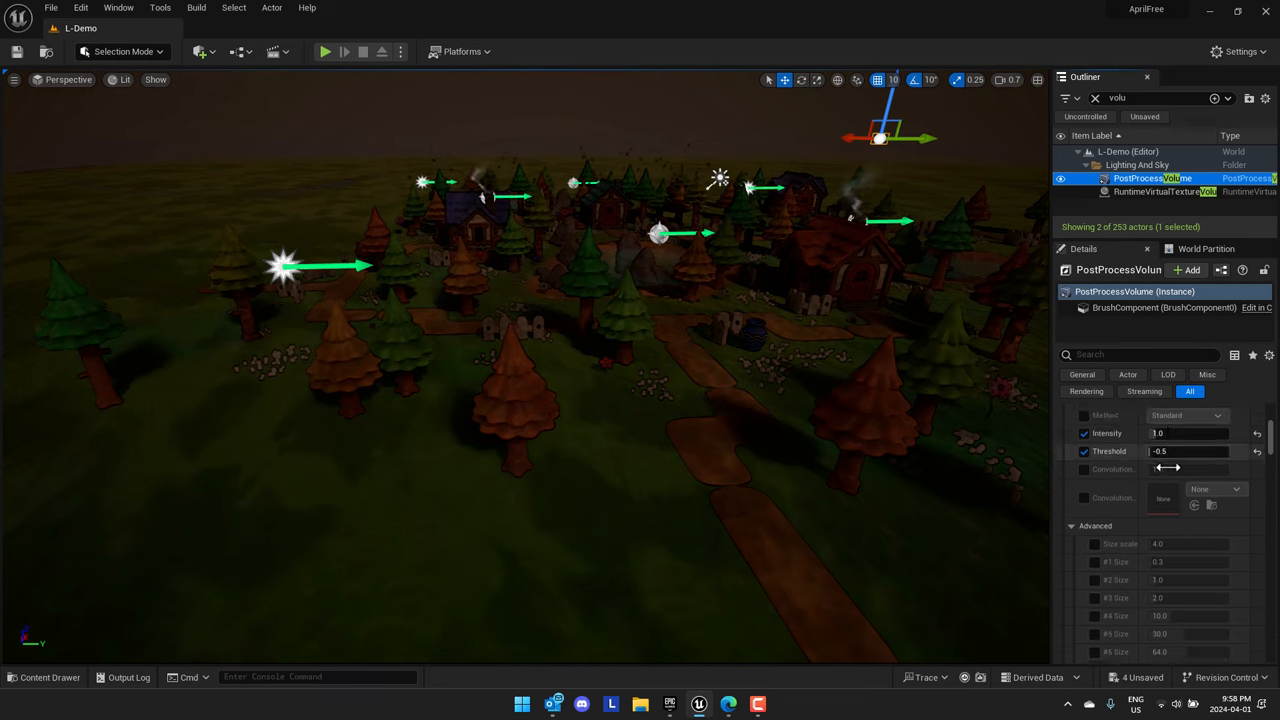
scroll("down", 3)
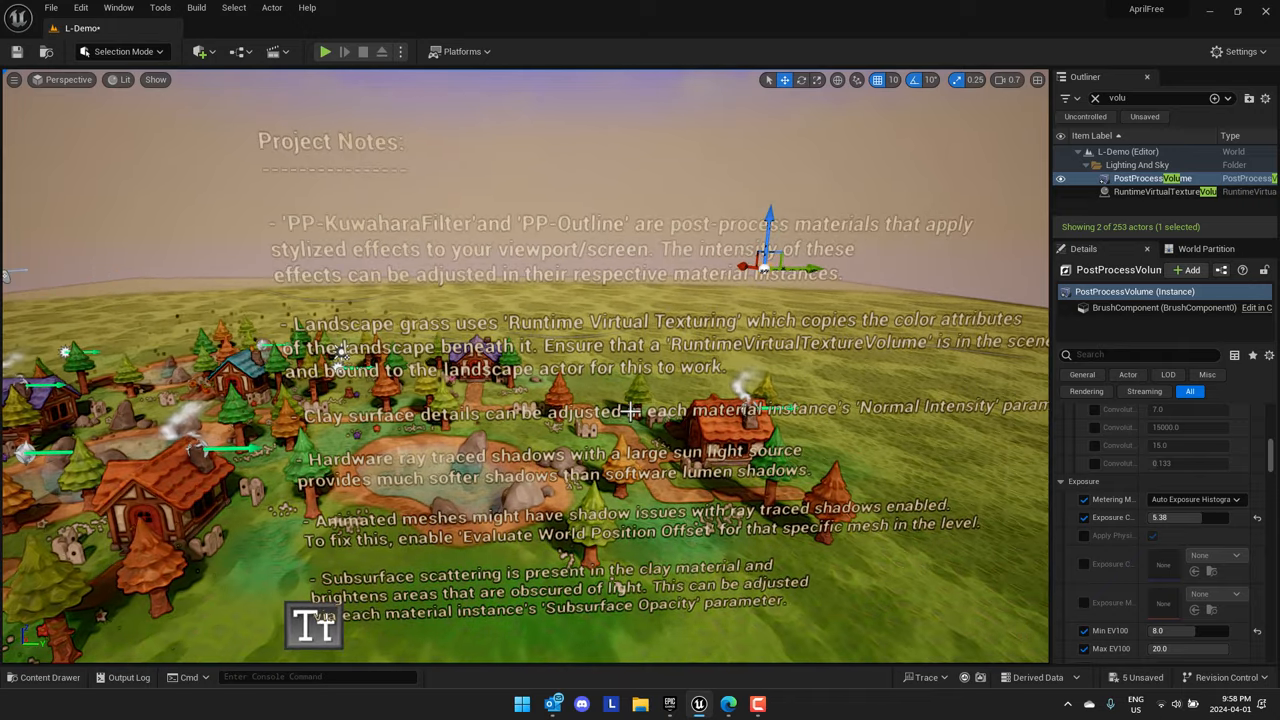
mouse_move(35, 677)
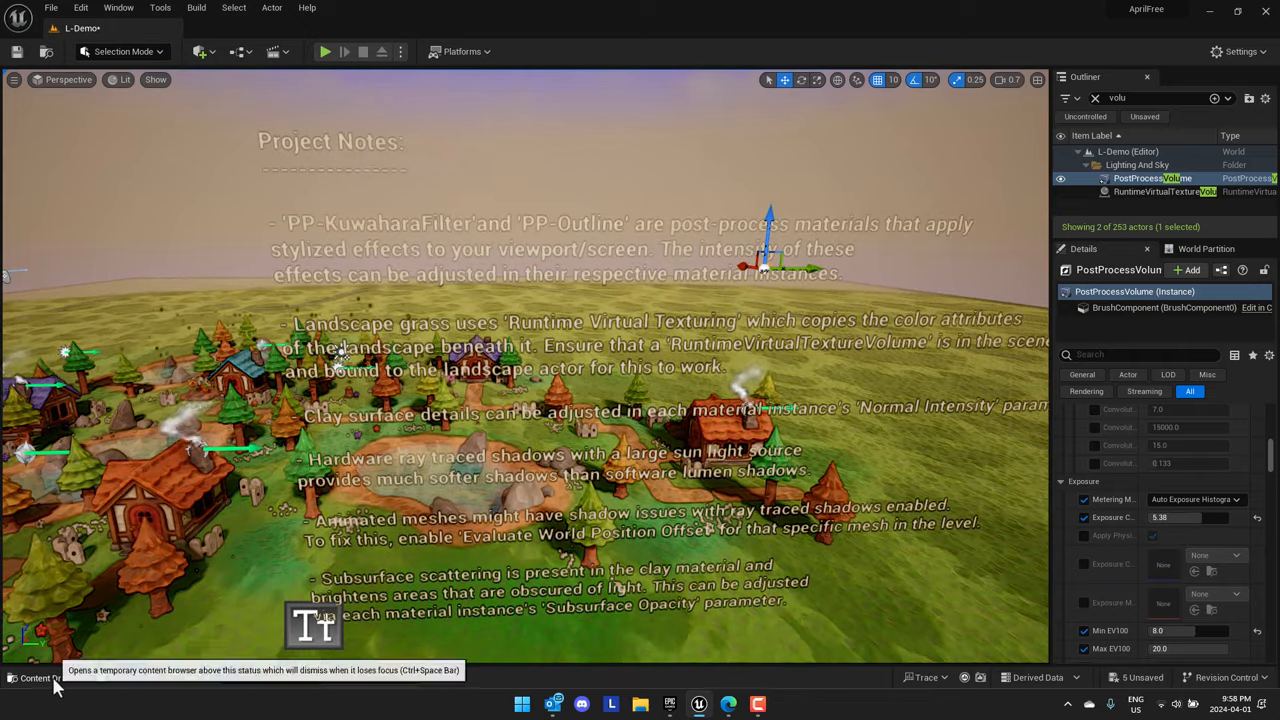
Open the PostProcess-Settings collection from Kobo_ForestVillage > Materials > M-PostProcess
left_click(40, 677)
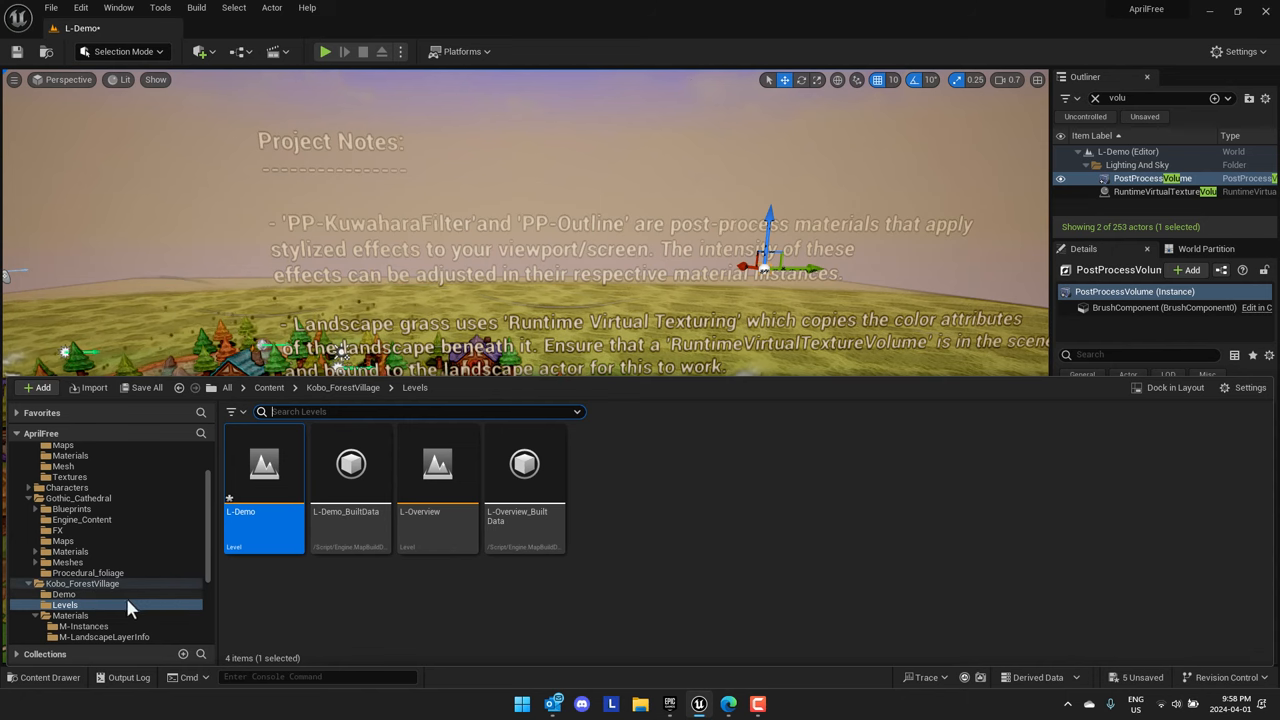
left_click(70, 615)
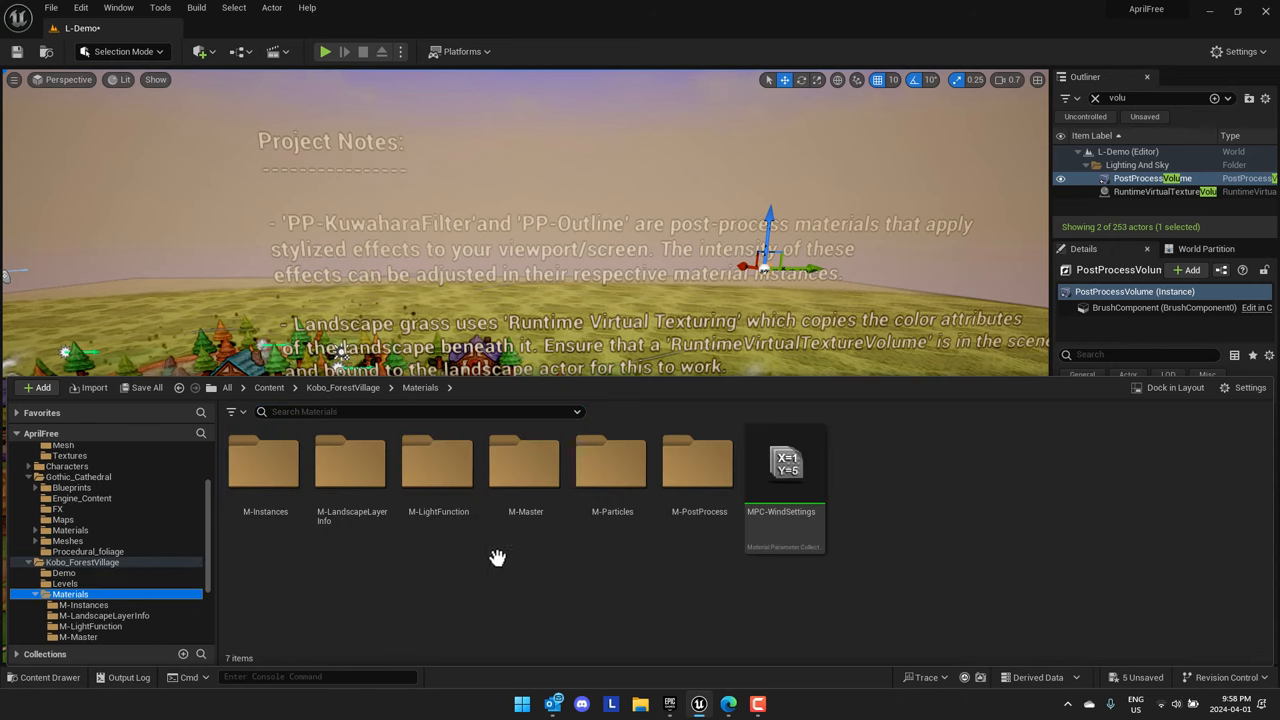
double_click(698, 461)
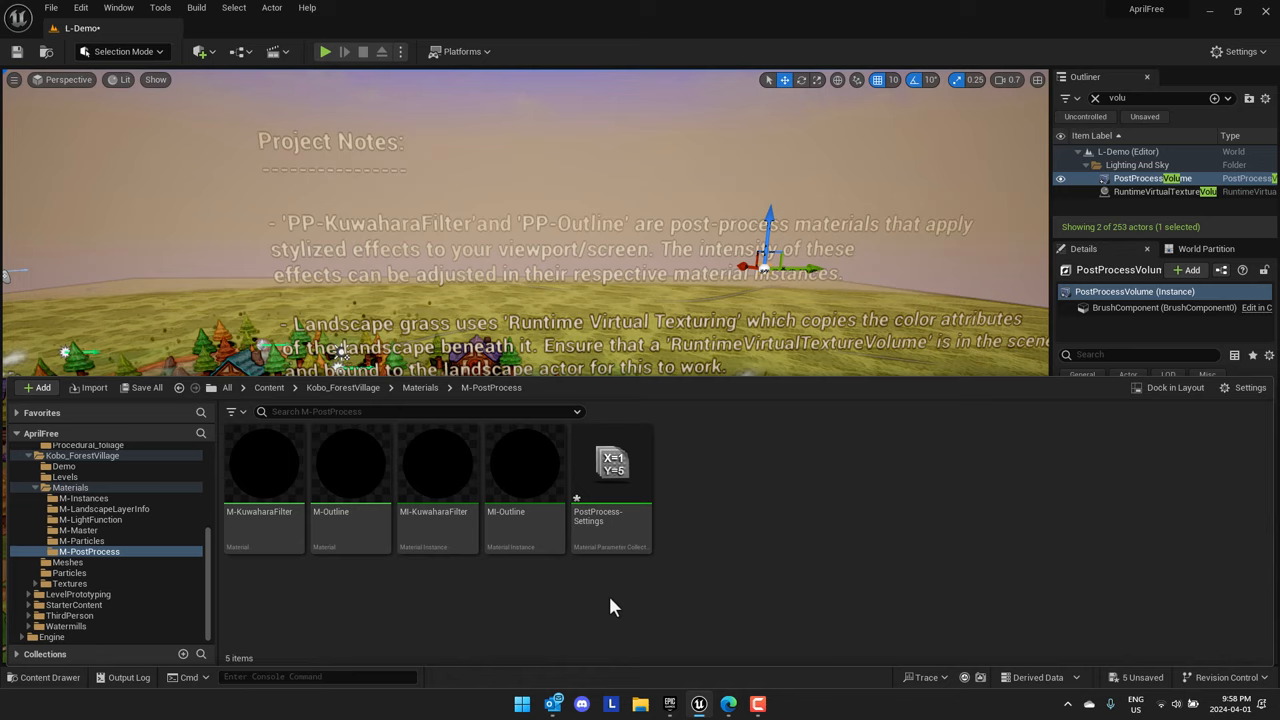
double_click(610, 465)
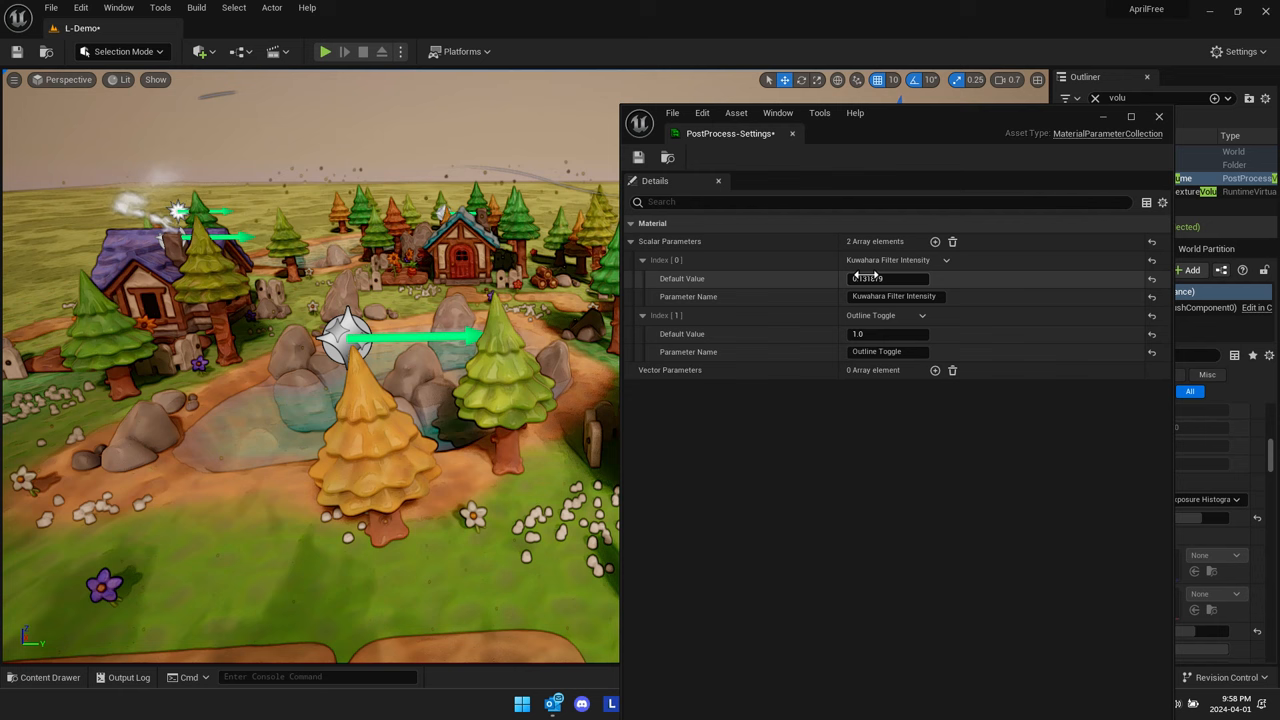
Set Kuwahara Filter Intensity through 0.68, 2.13 and 1.94
type("0.683879")
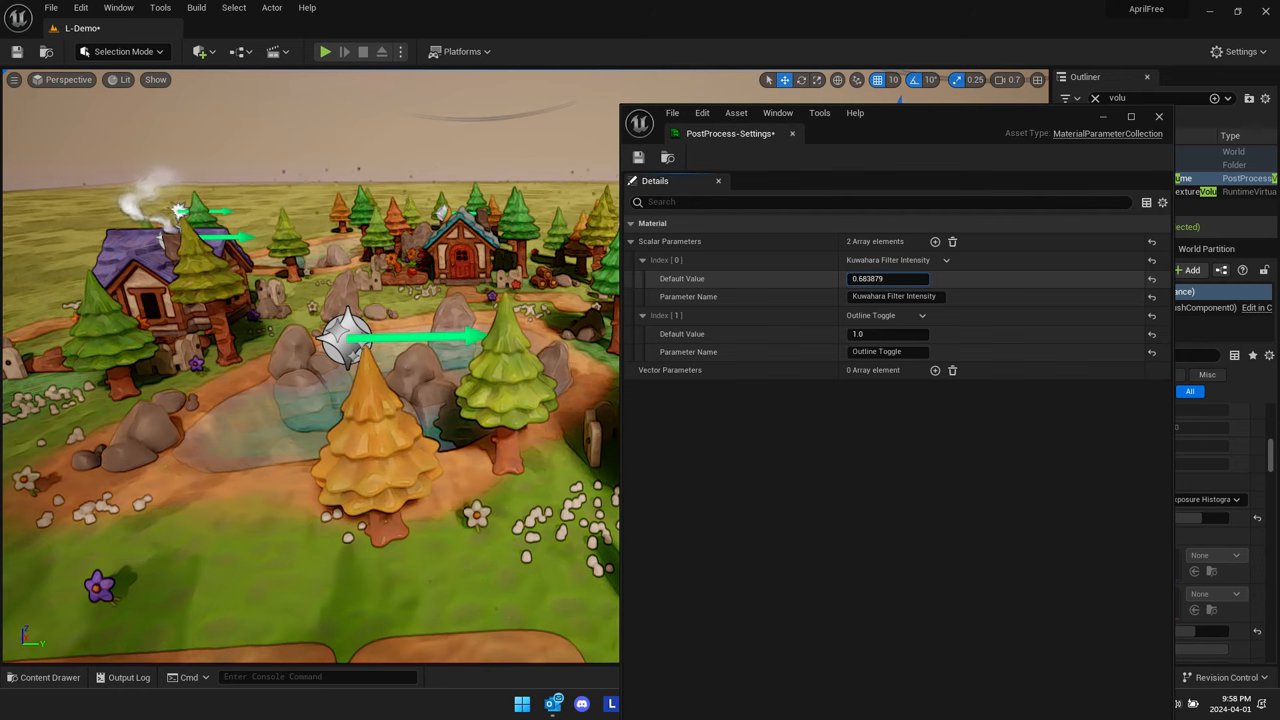
type("2.127787")
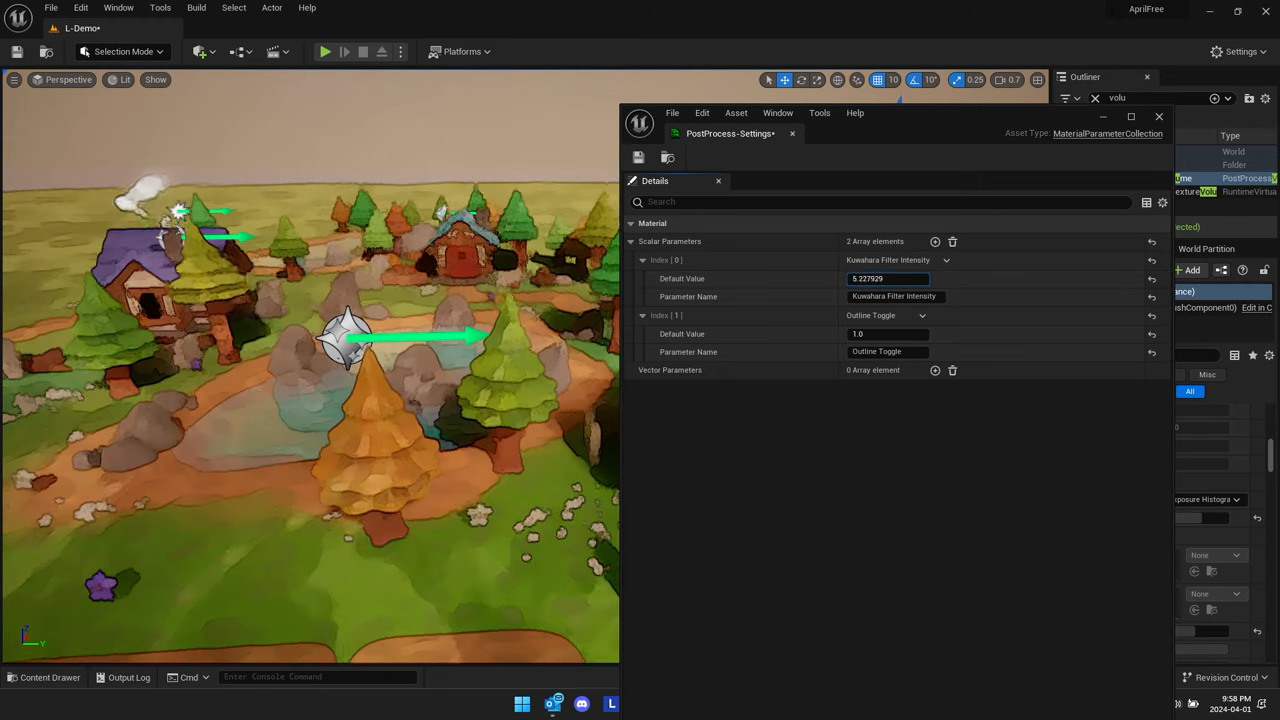
type("1.944525")
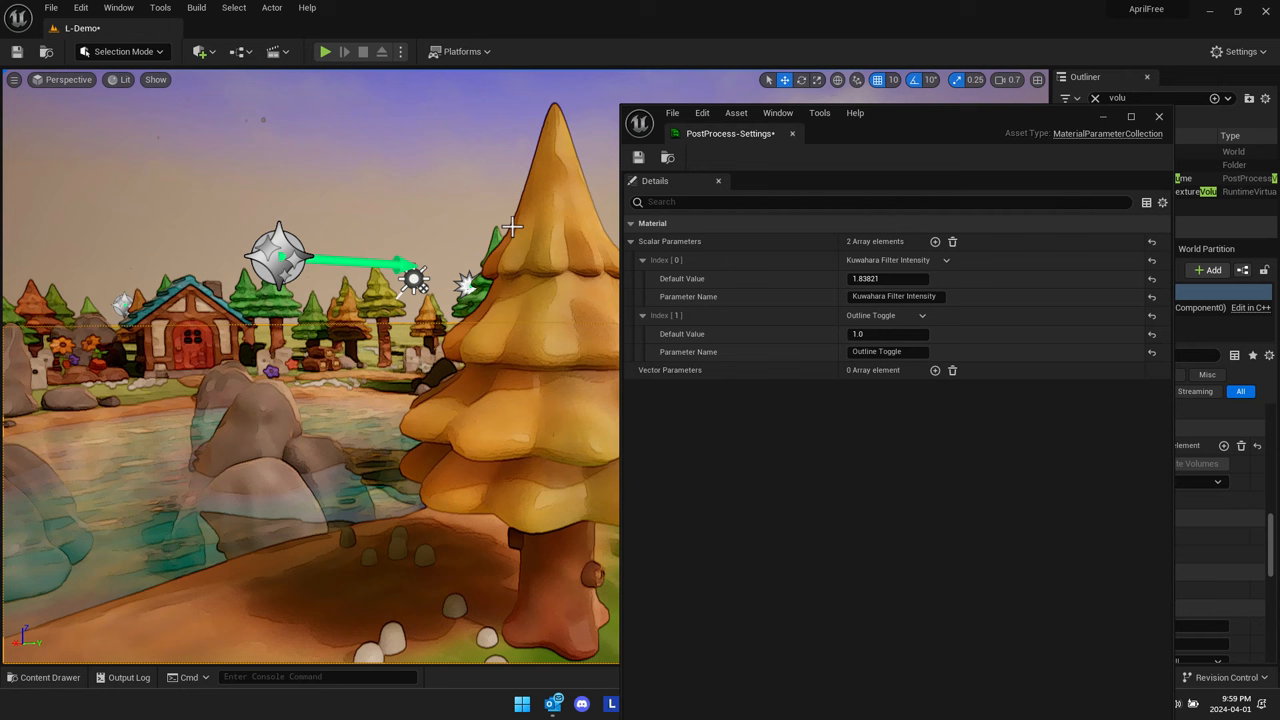
Test Kuwahara Filter Intensity at -0.50, 6.19, 22.56, 3.19 and 2.17
left_click(887, 333)
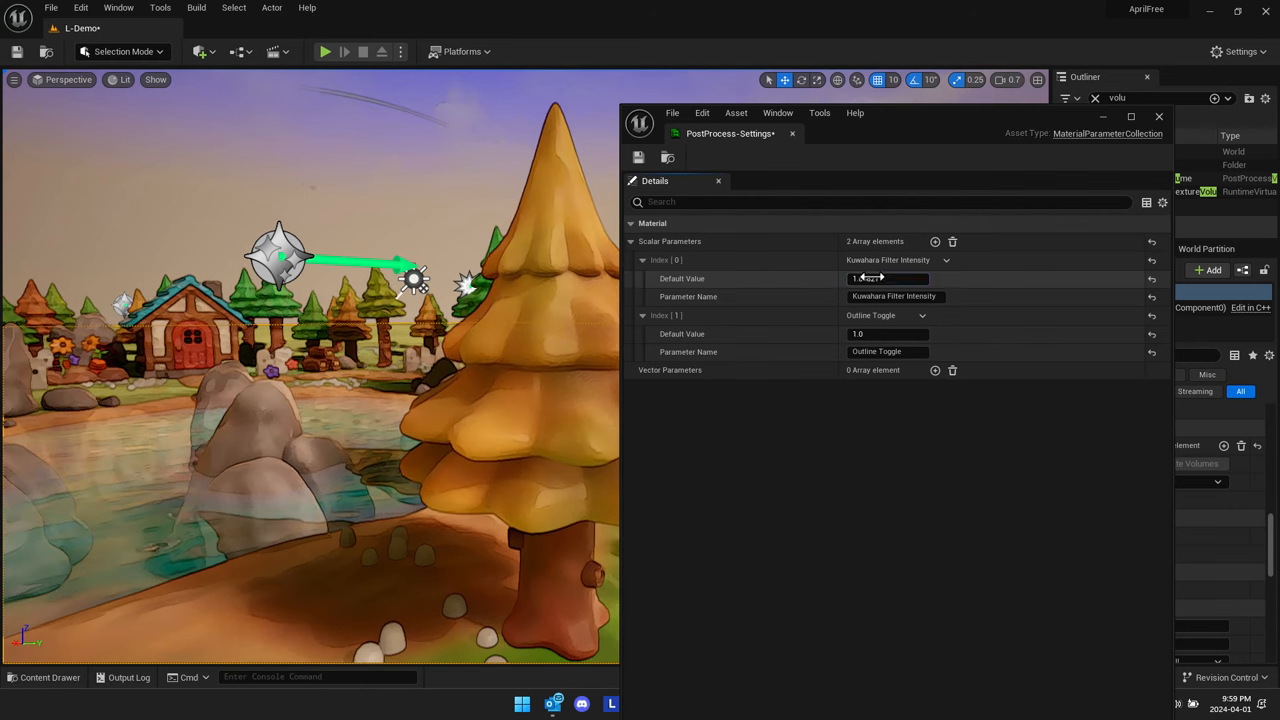
type("-0.49675")
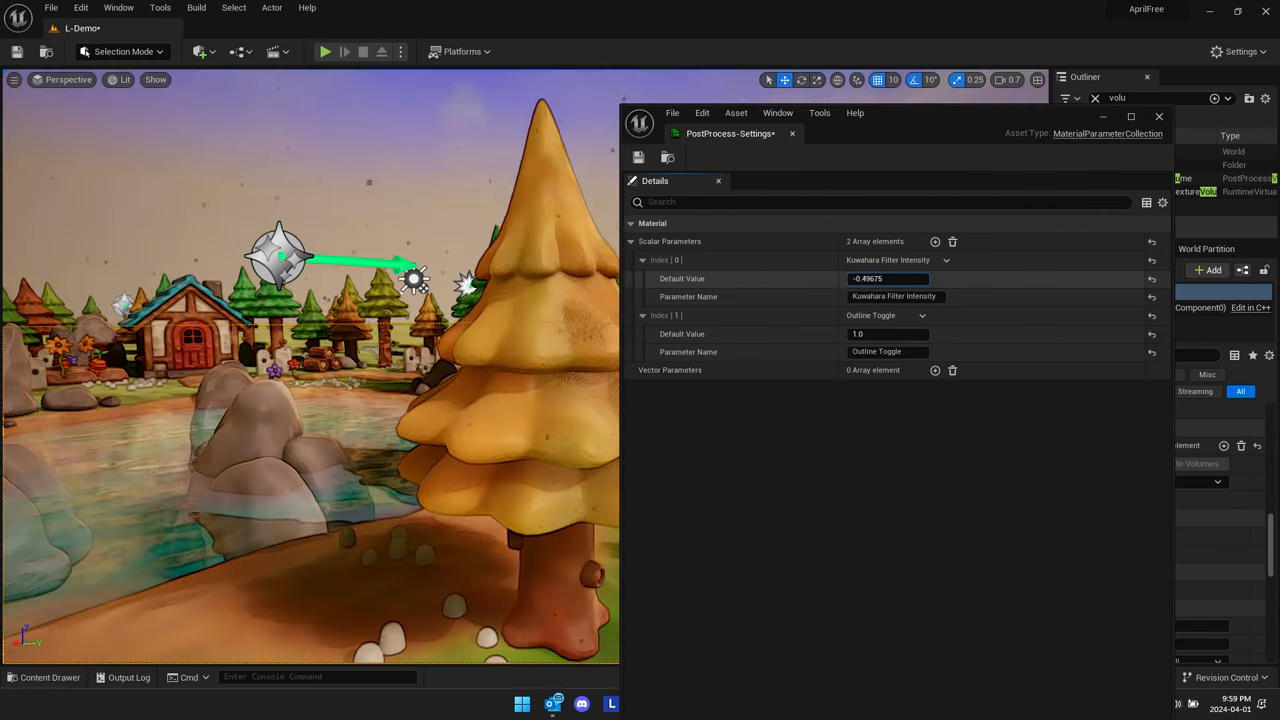
type("6.190172")
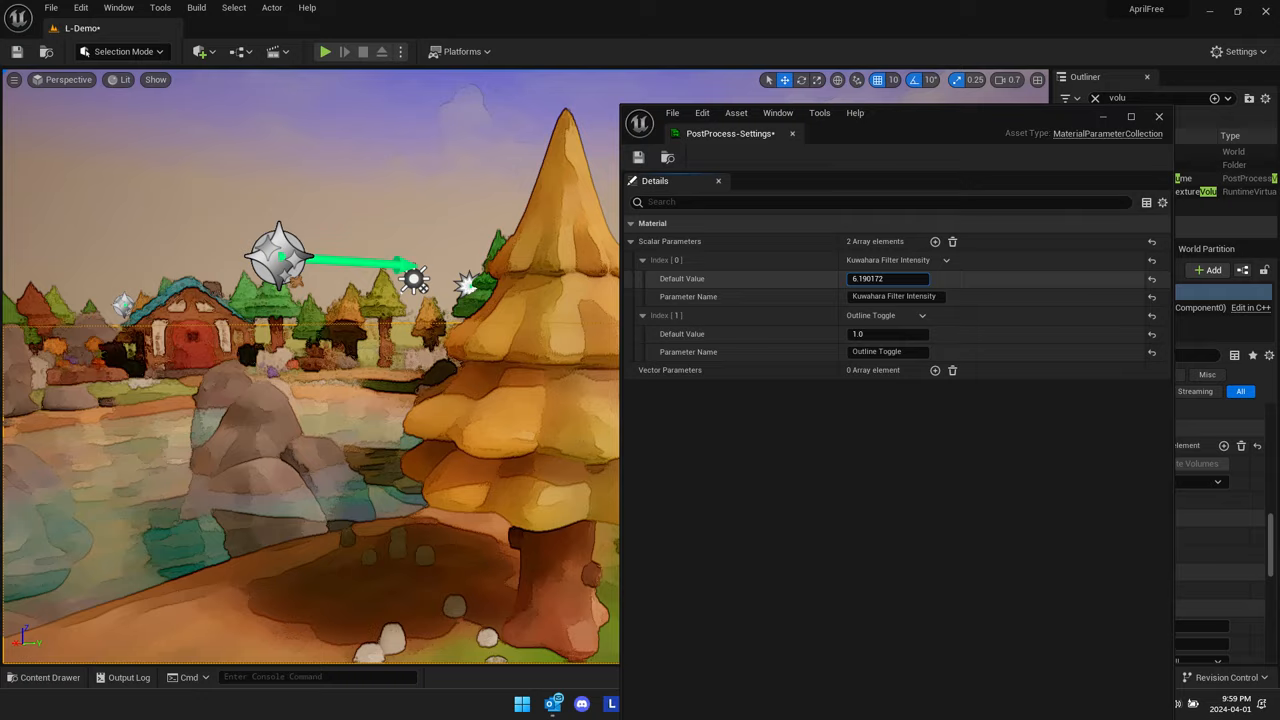
type("22.55751")
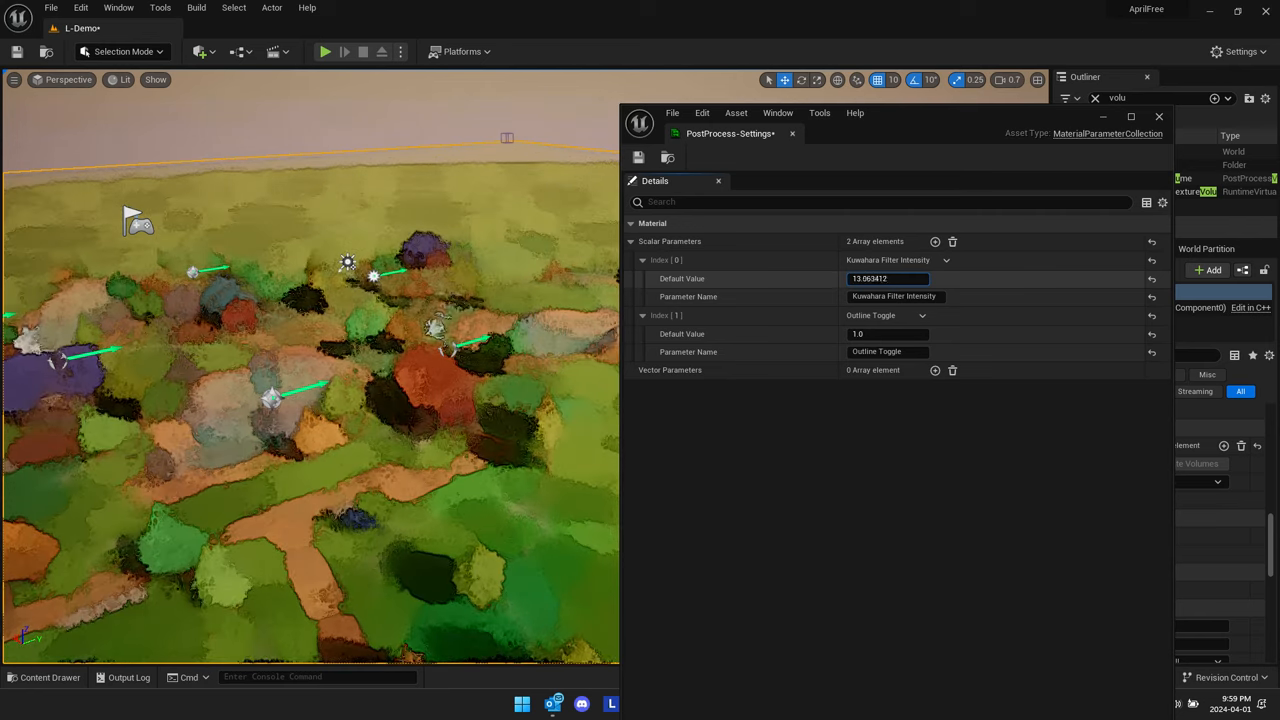
type("3.19393")
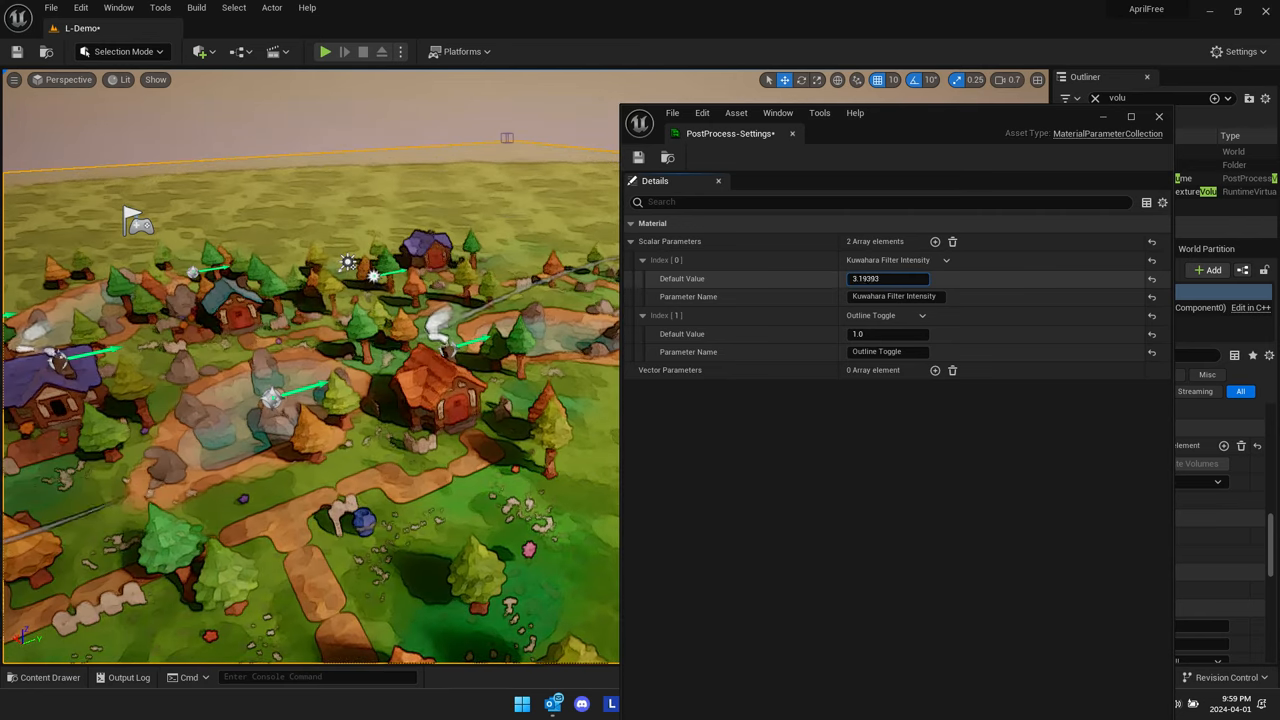
type("2.171705")
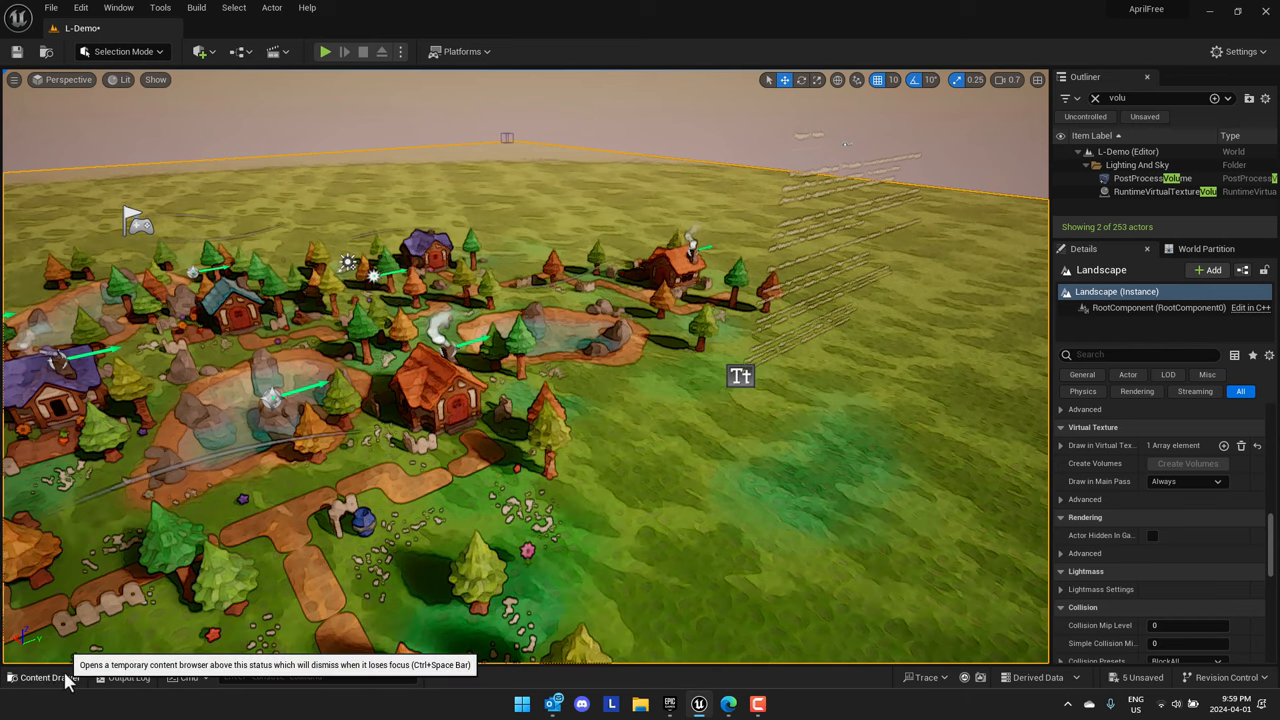
Load L-Overview from the Content Drawer without saving the changes
left_click(48, 677)
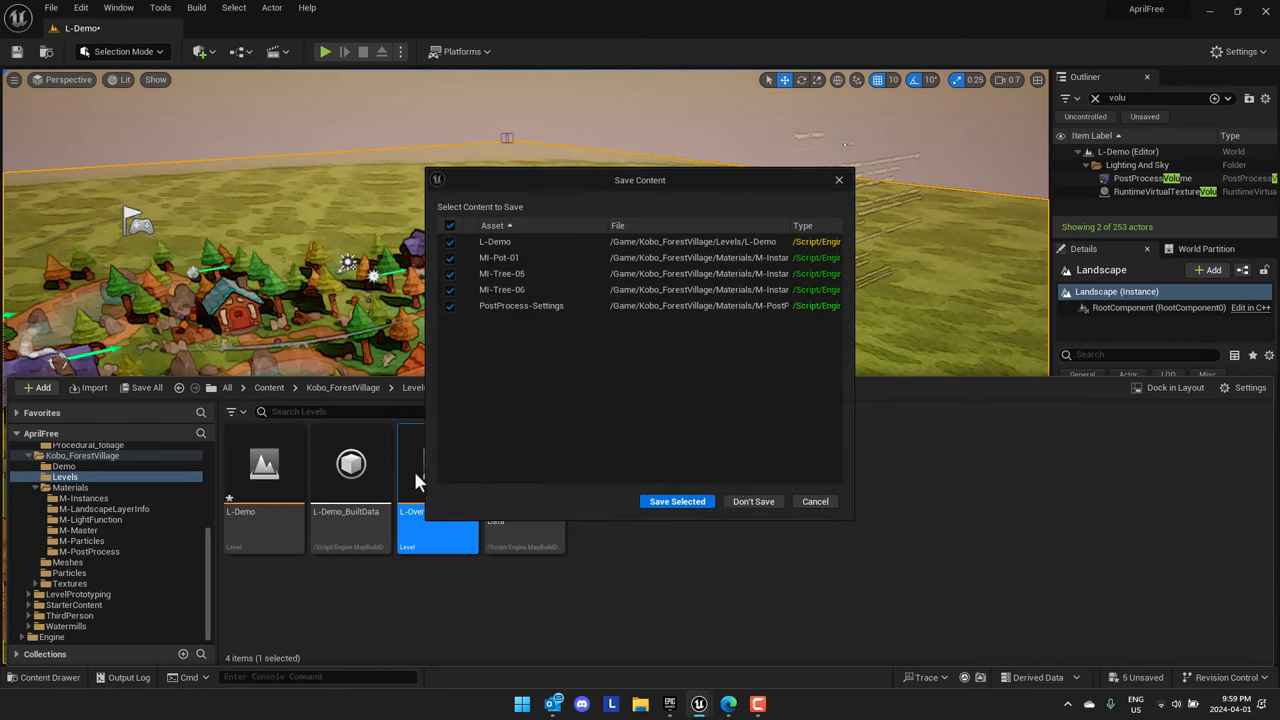
left_click(677, 501)
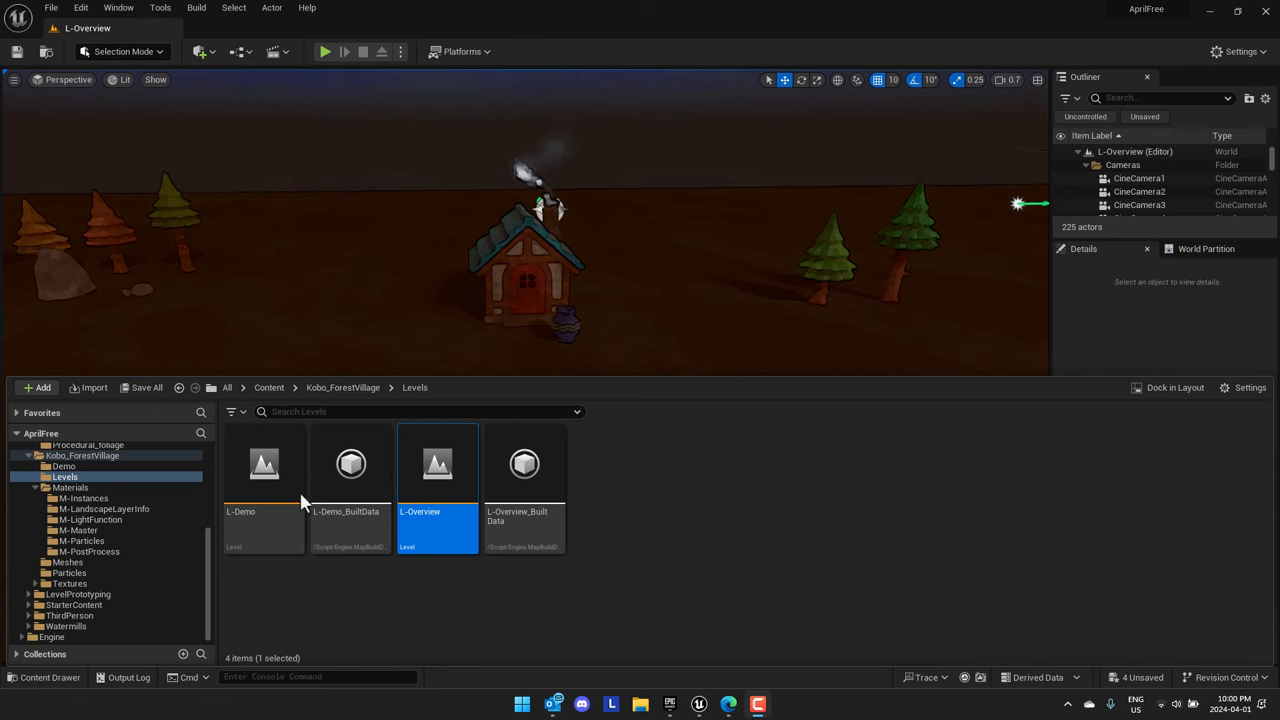
Search Edit > Plugins for 'cloud' to confirm CloudsLighting is enabled
left_click(81, 8)
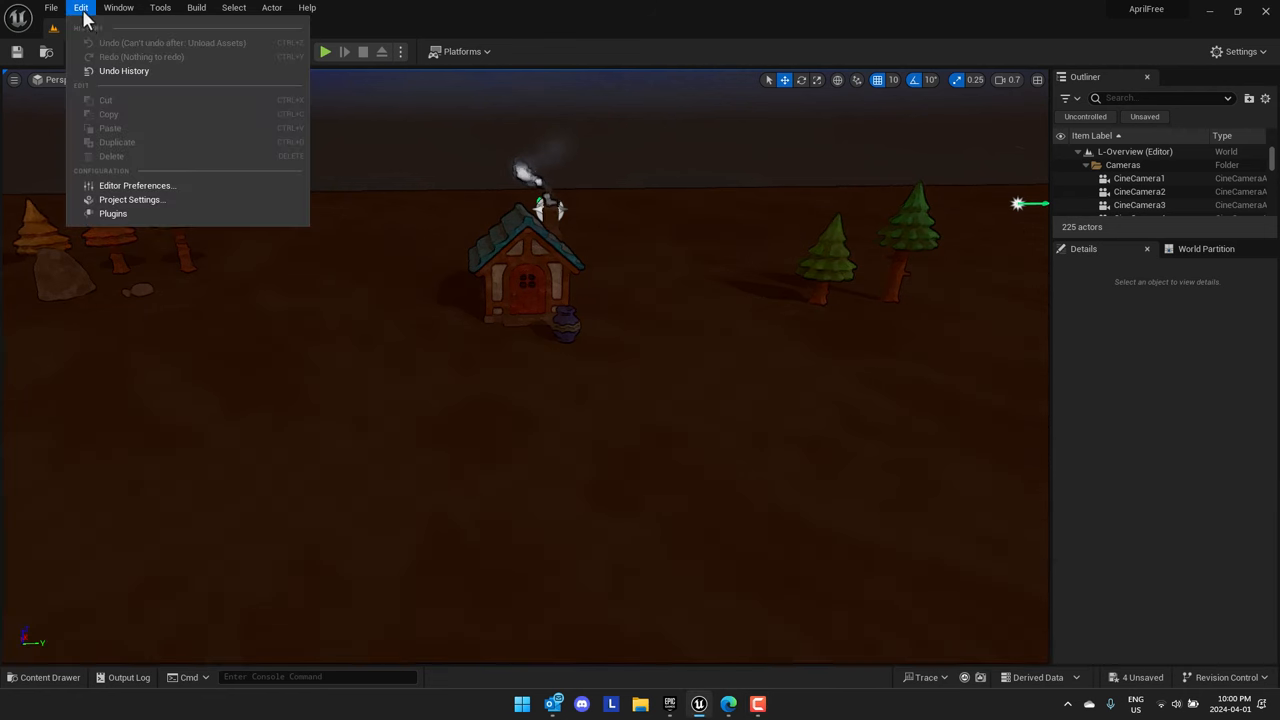
left_click(113, 213)
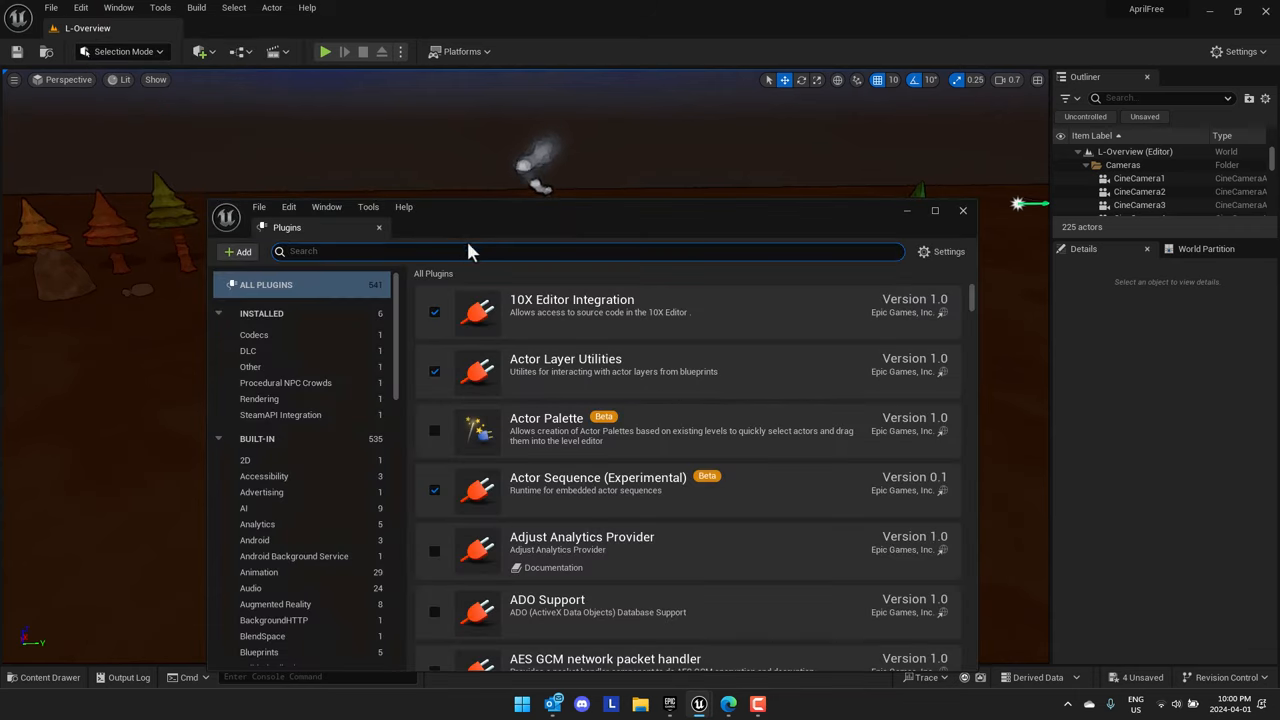
type("cloud")
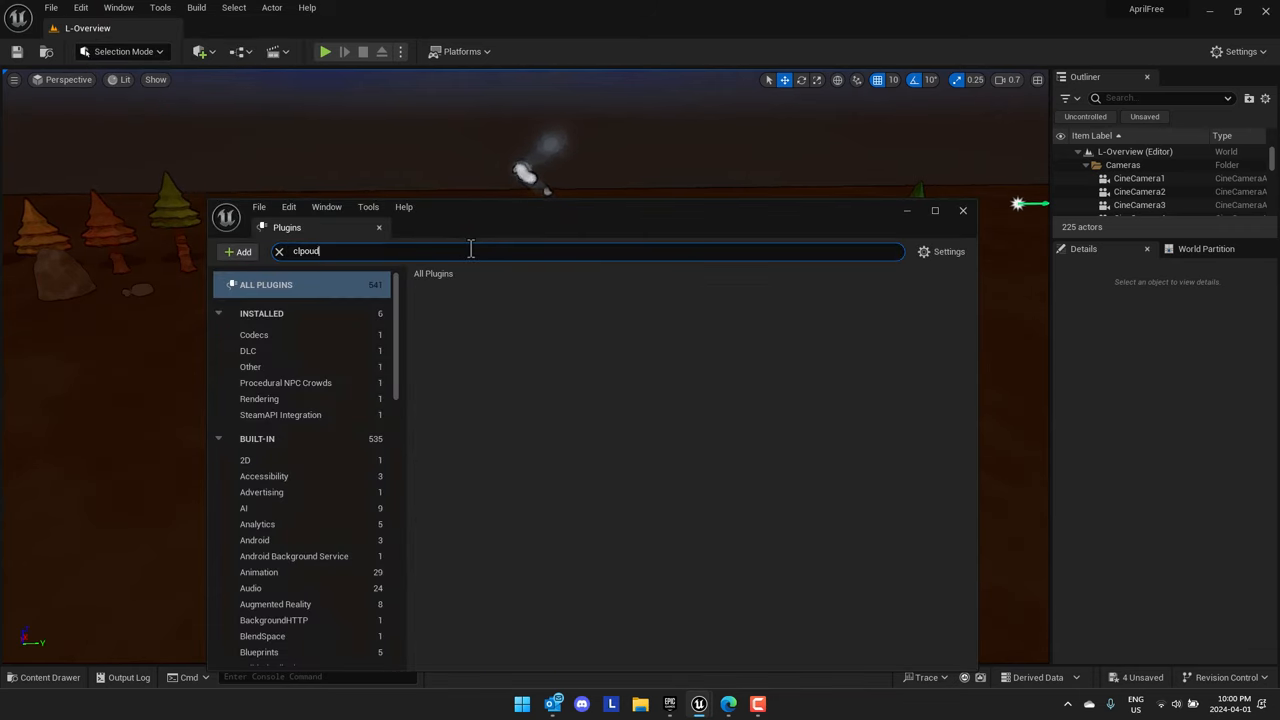
type("cloud")
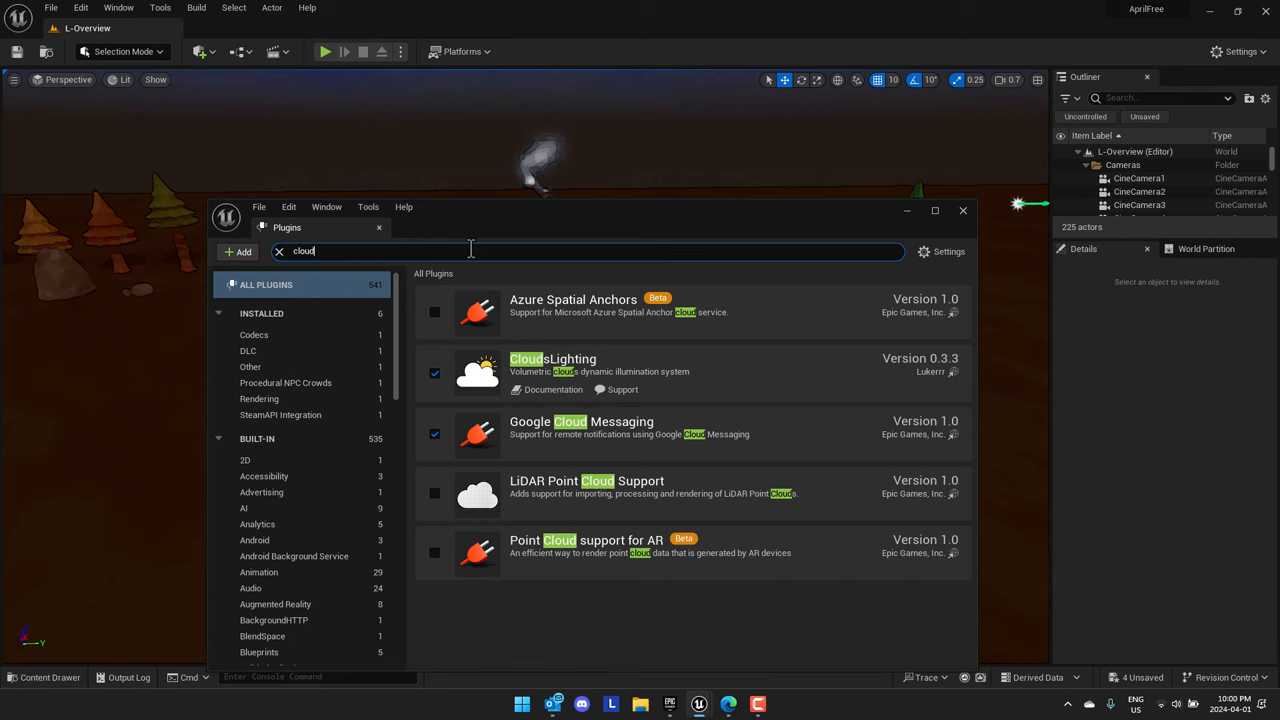
mouse_move(612, 378)
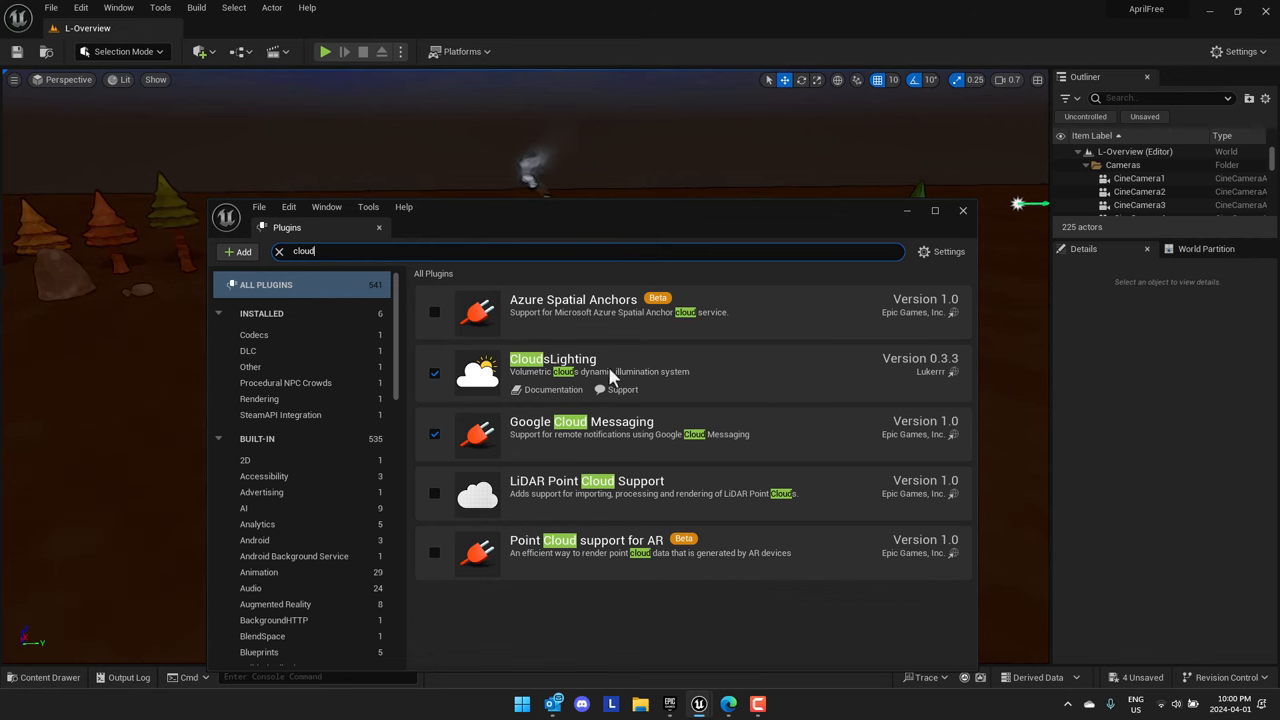
left_click(962, 210)
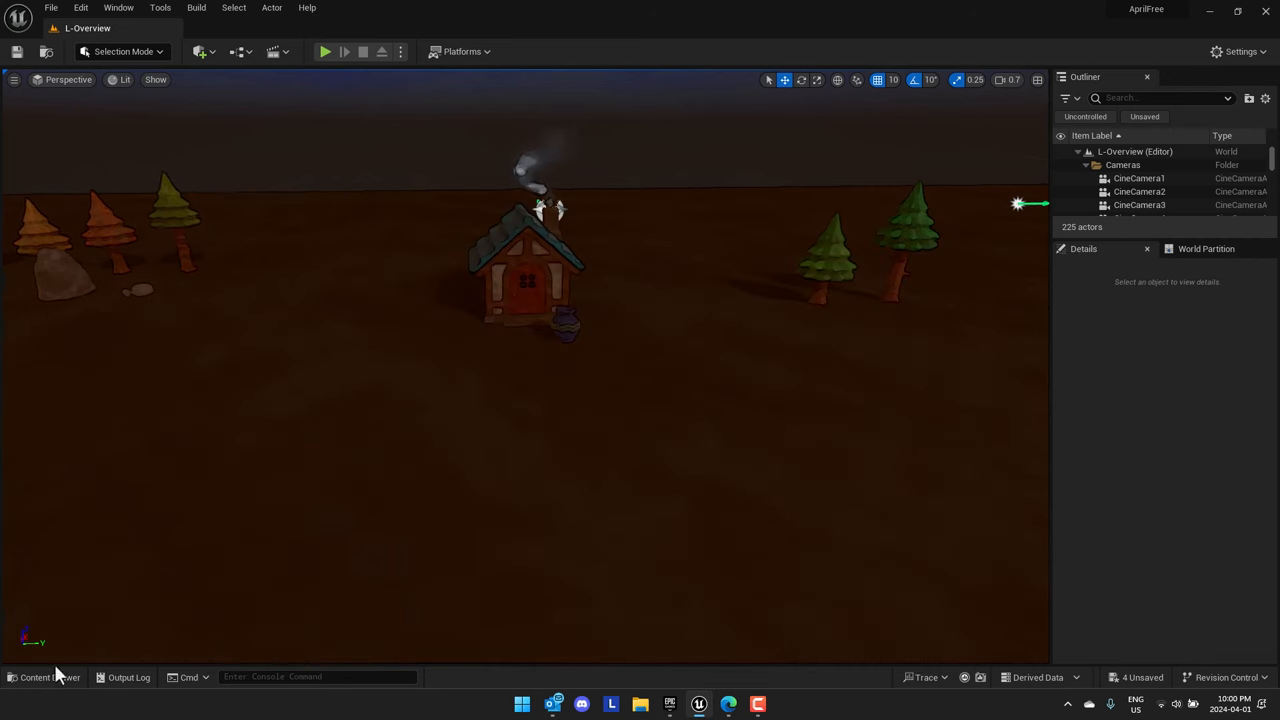
Browse the Content Drawer to Engine > Plugins > CloudsLighting Content
left_click(44, 677)
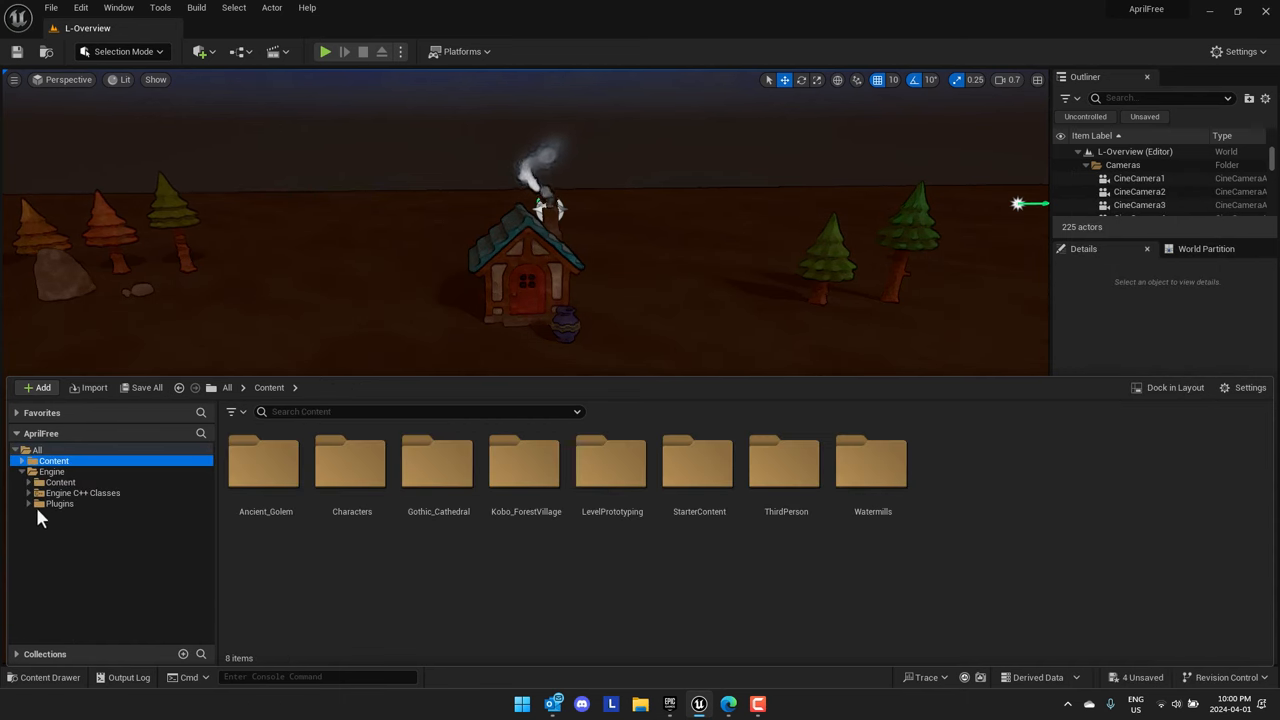
left_click(27, 460)
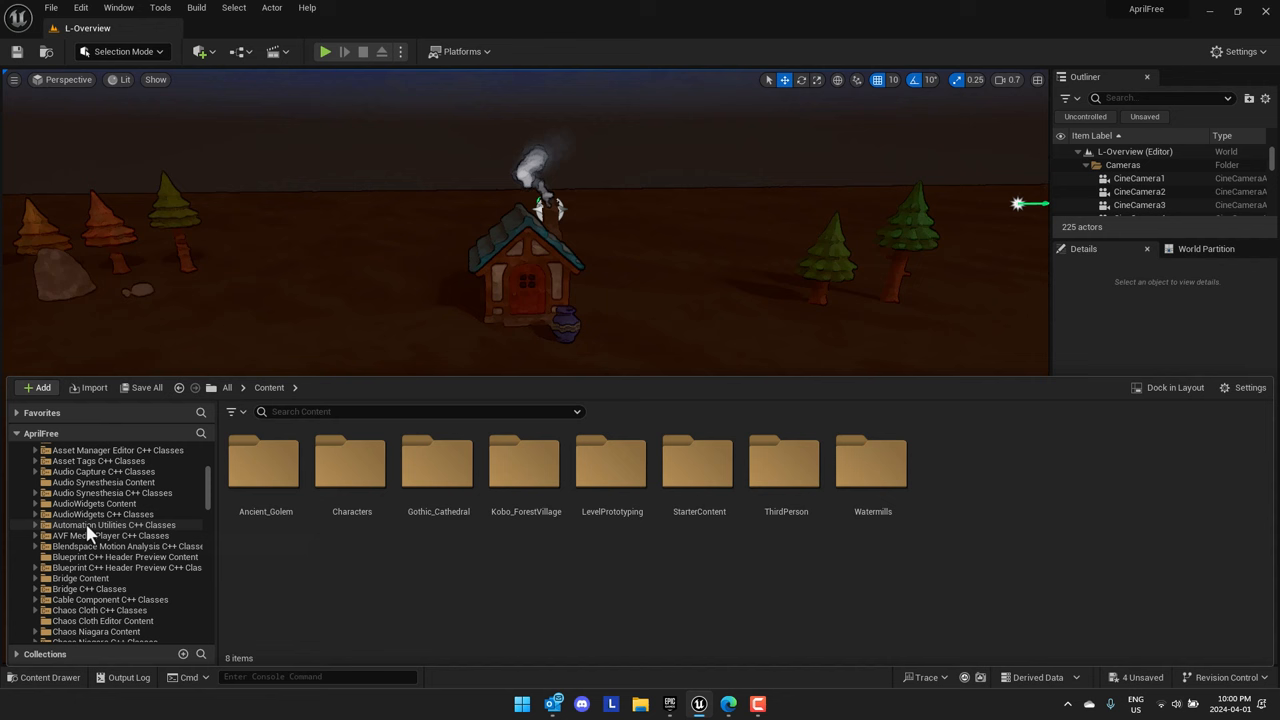
scroll("down", 3)
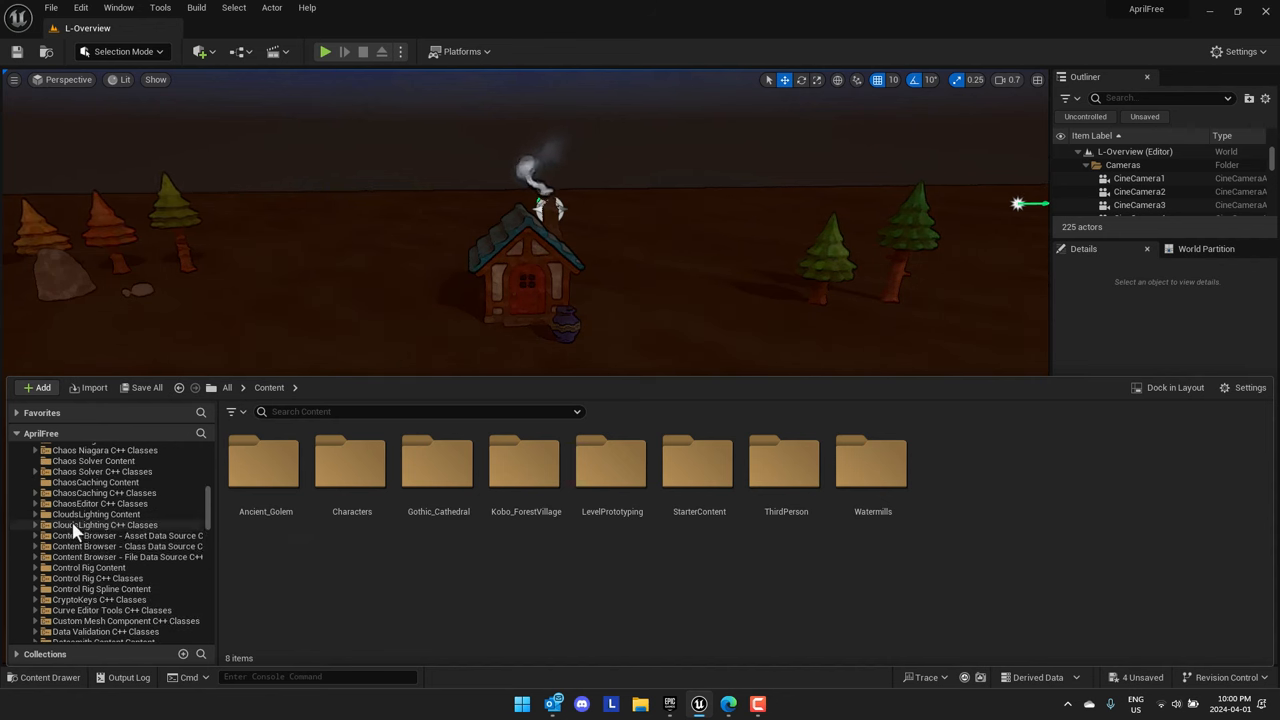
left_click(97, 513)
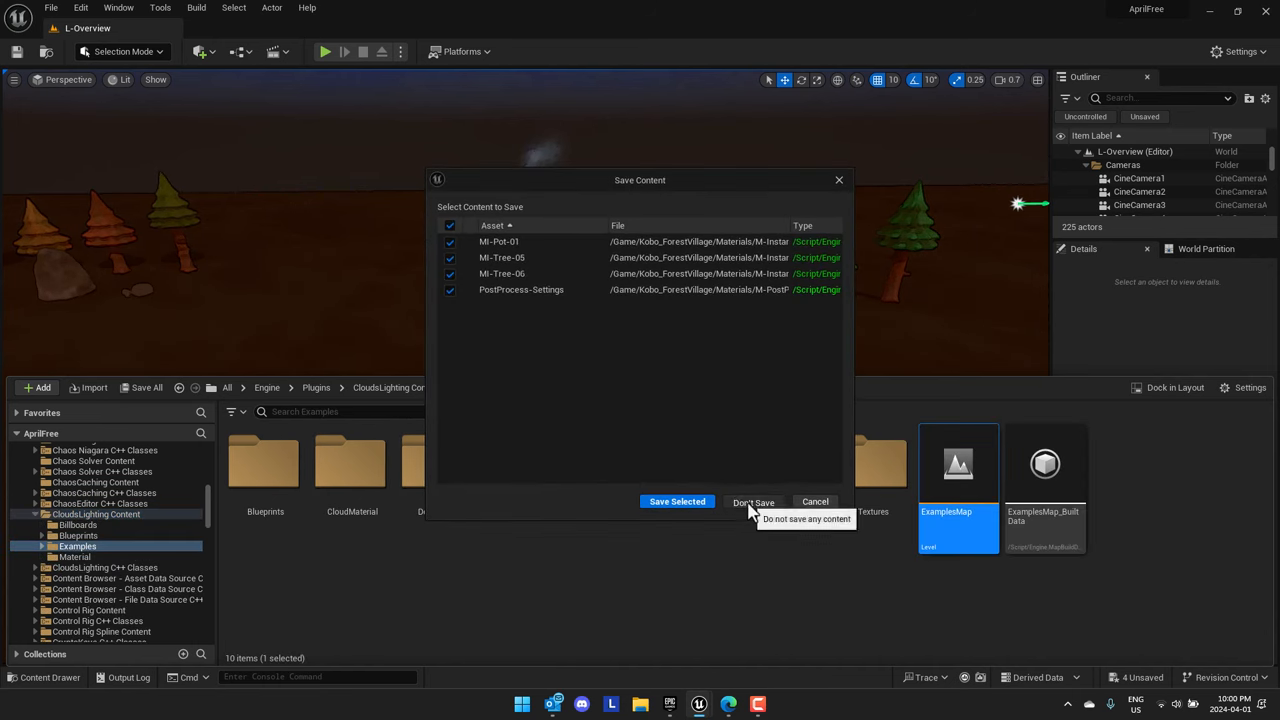
Discard unsaved changes, then play ExamplesMap through the cloud and volumetric lighting rooms and stop
left_click(753, 502)
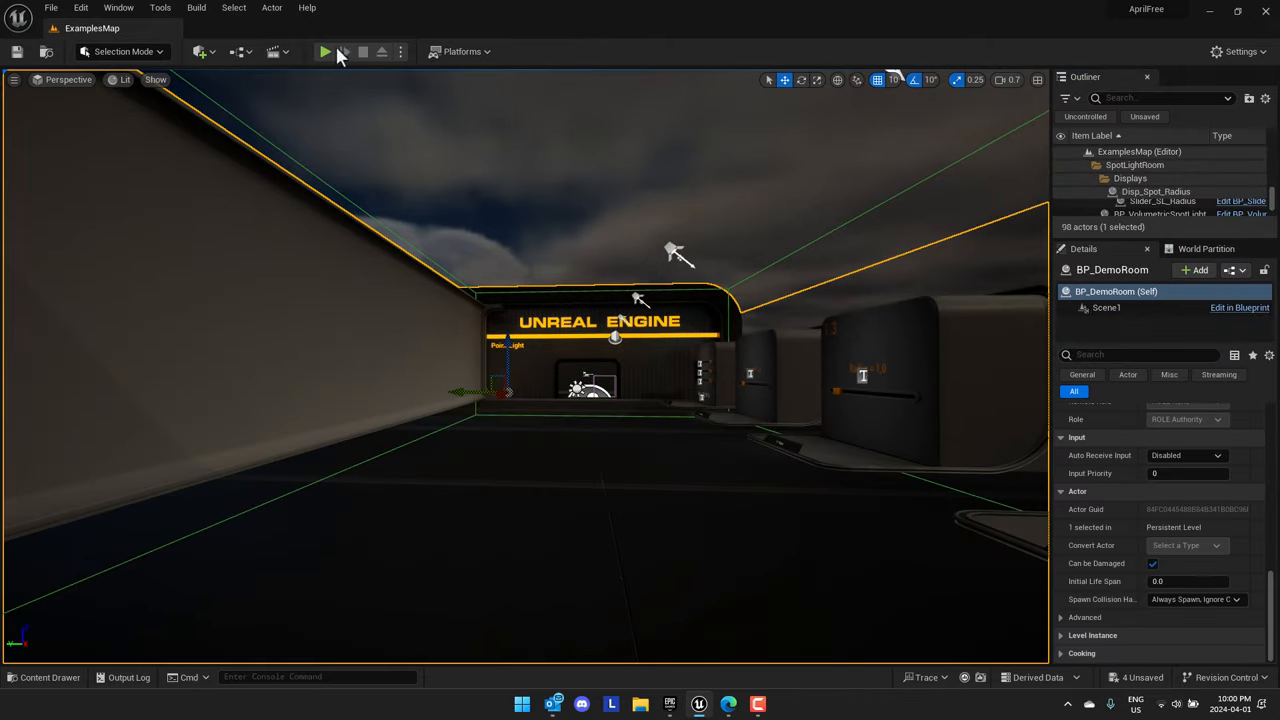
left_click(324, 51)
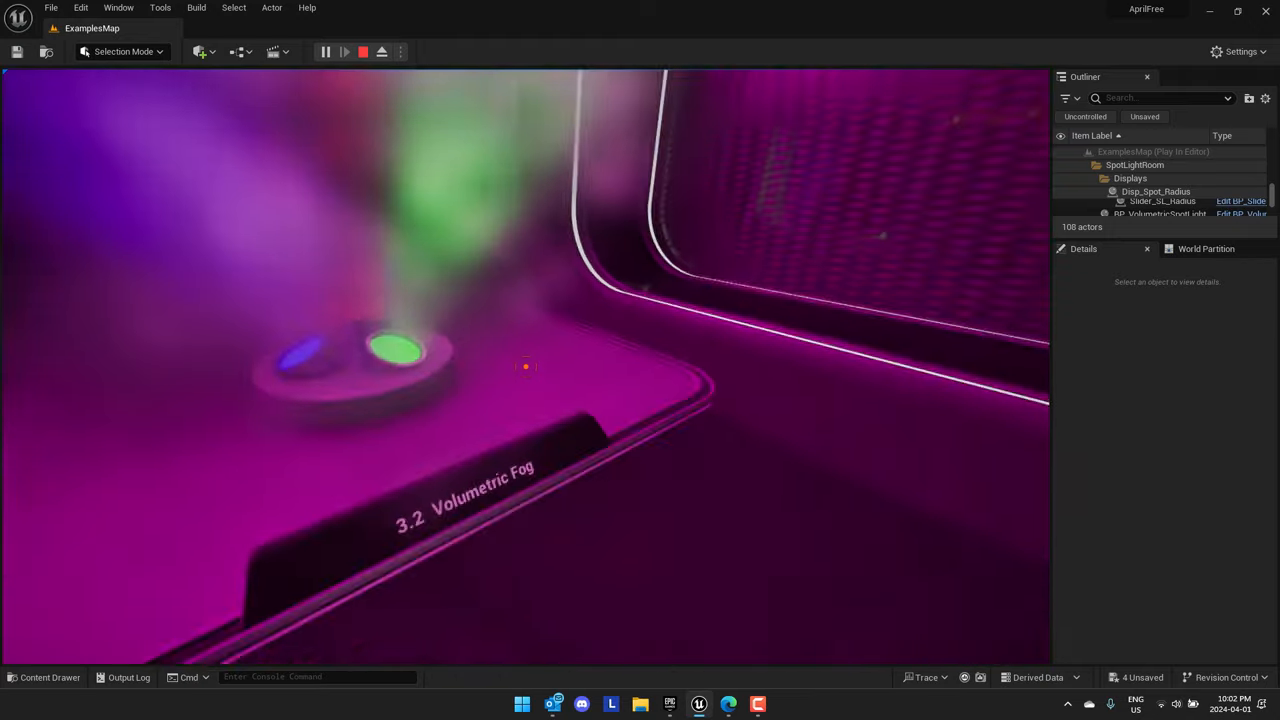
left_click(362, 51)
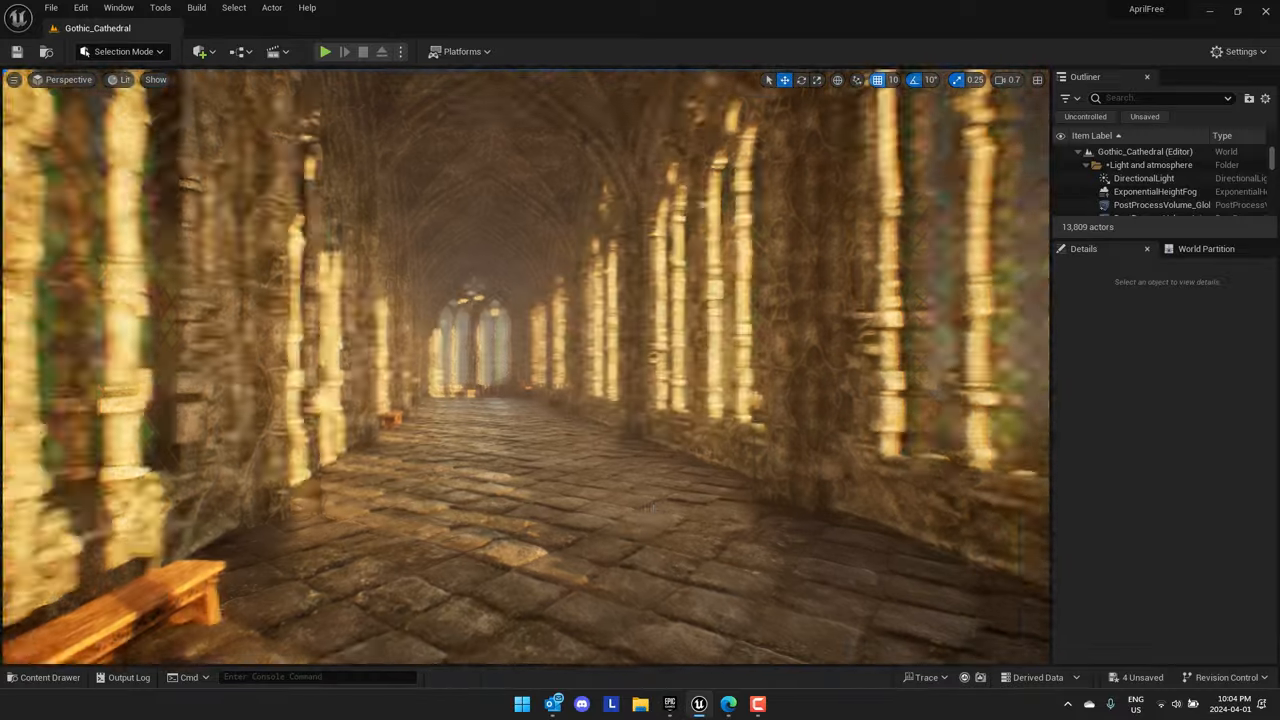
Open Showcase_Level from the Gothic_Cathedral Maps folder in the Content Drawer
left_click(49, 677)
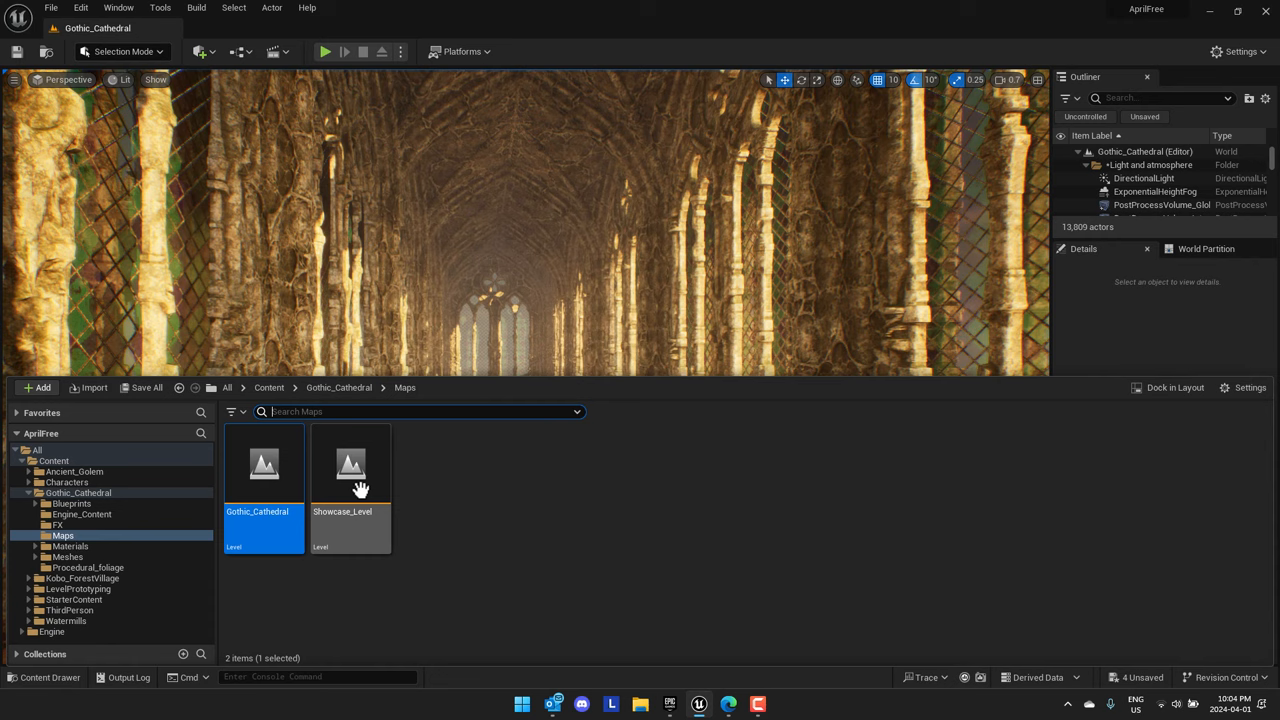
double_click(350, 465)
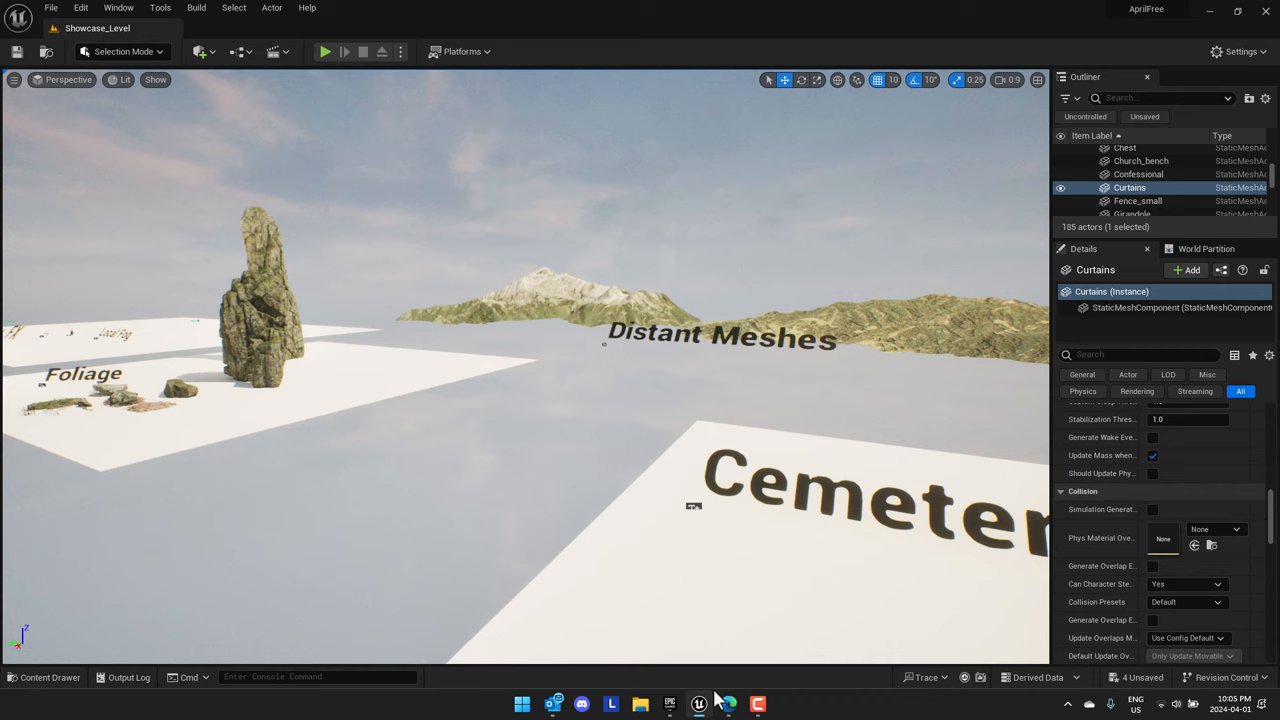
Search the Epic Games Launcher vault for 'cath', then 'church', then 'temple'
left_click(726, 704)
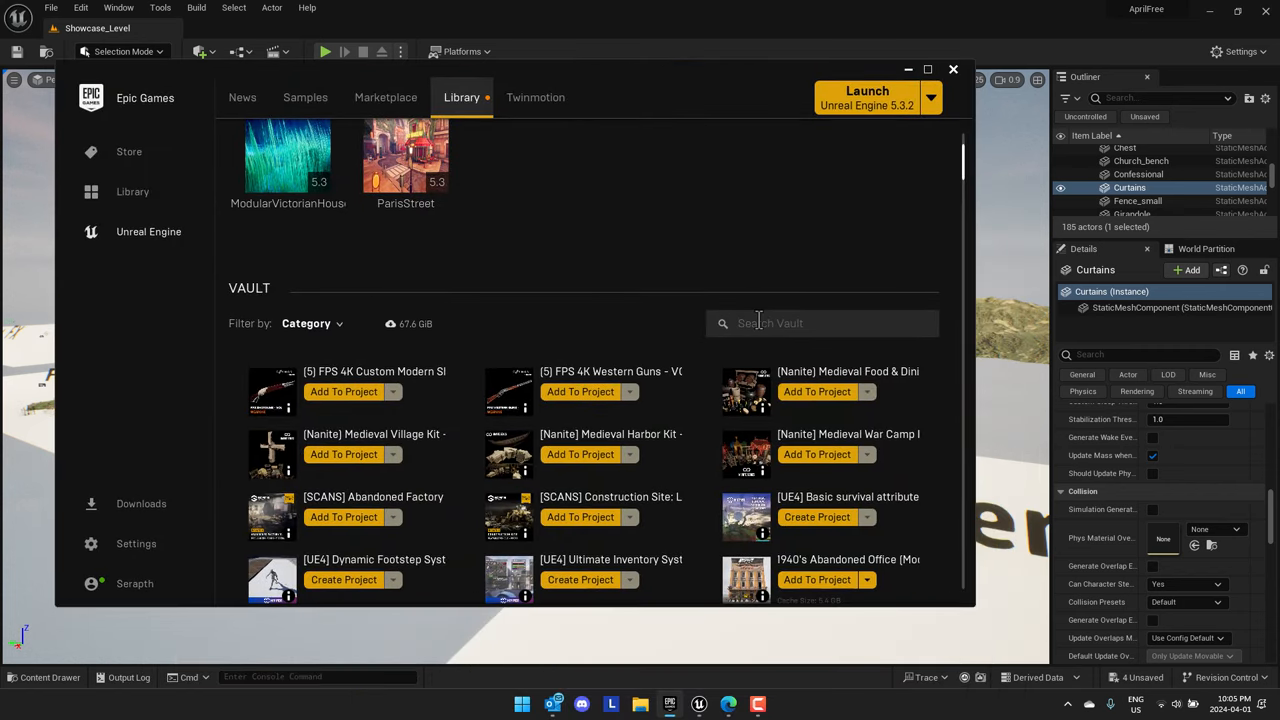
type("cath")
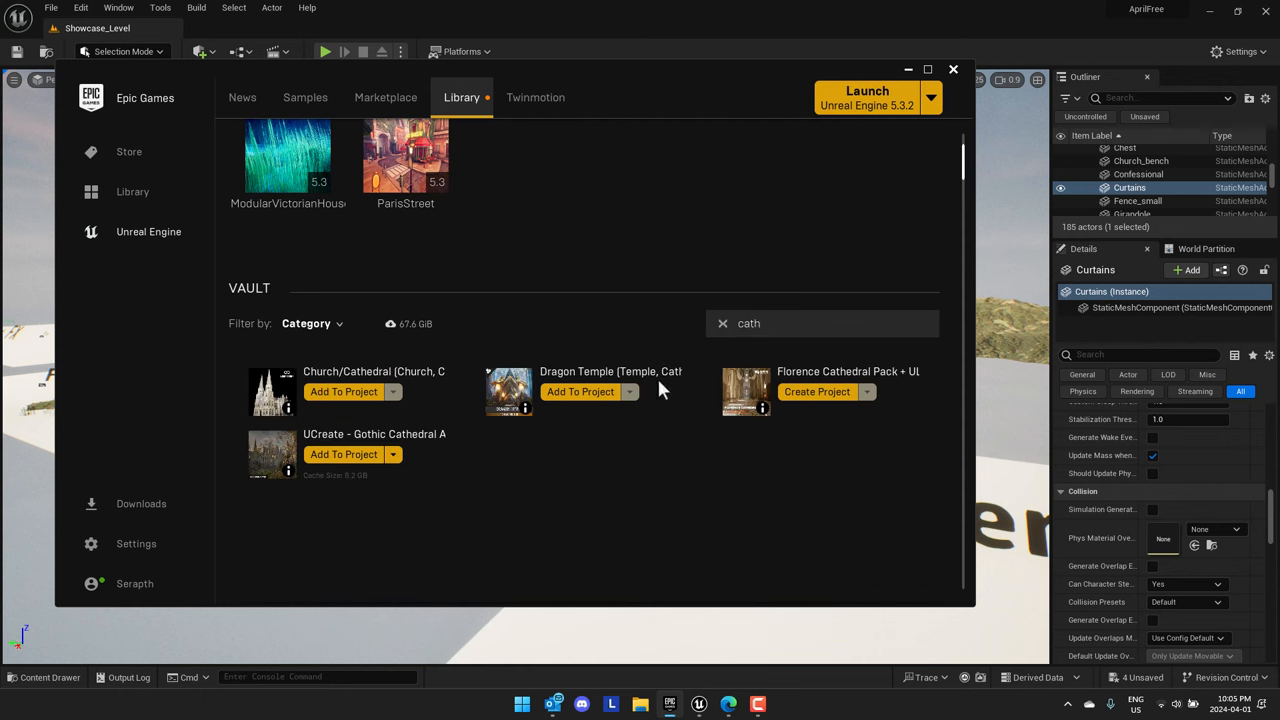
double_click(748, 323)
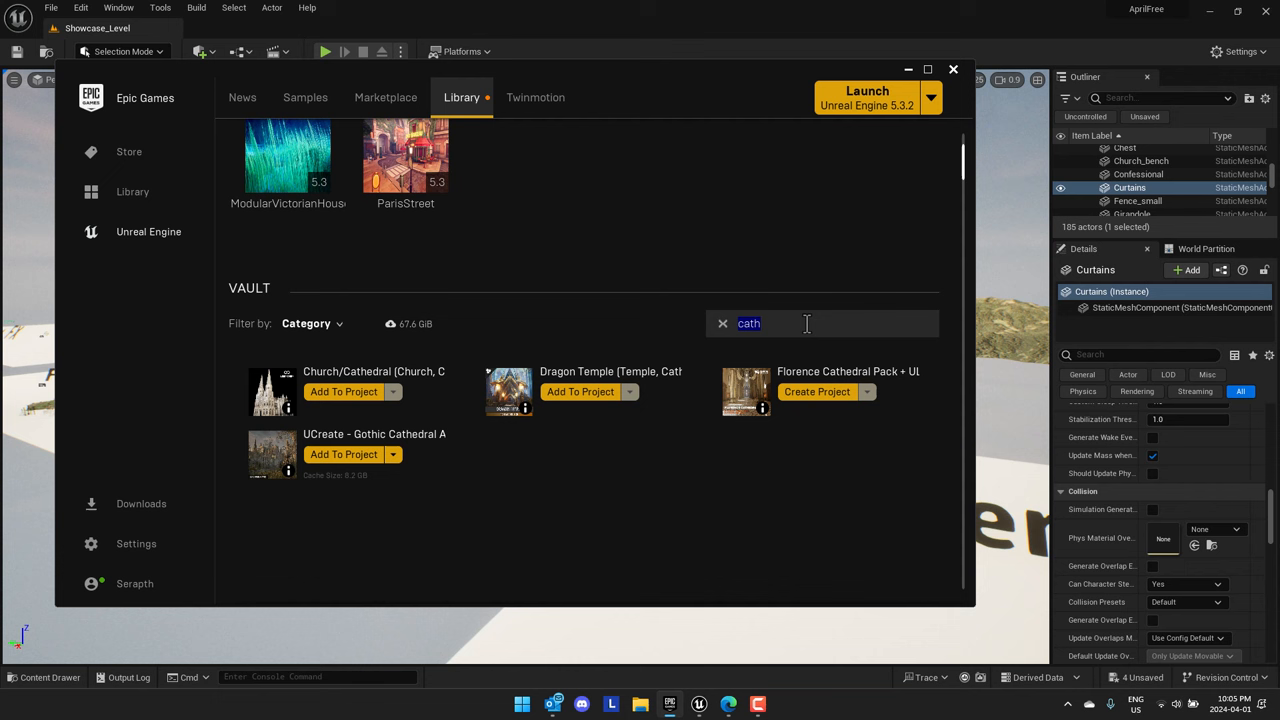
type("church")
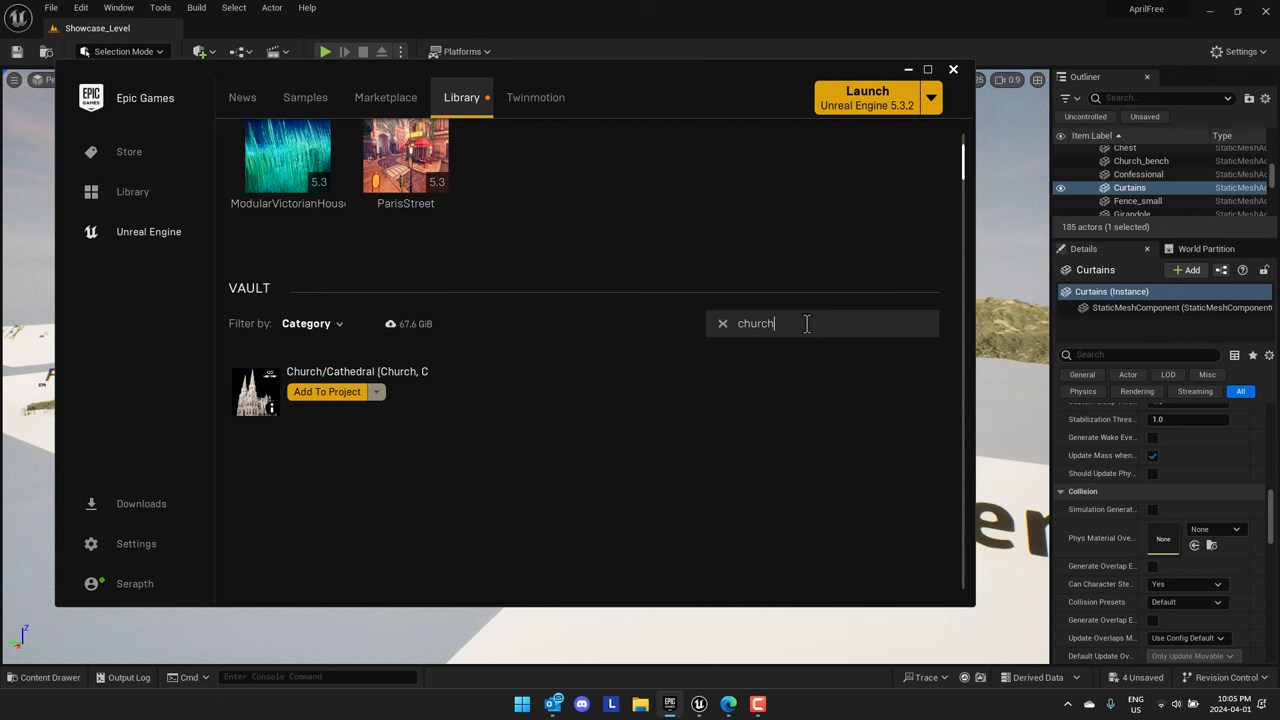
type("i")
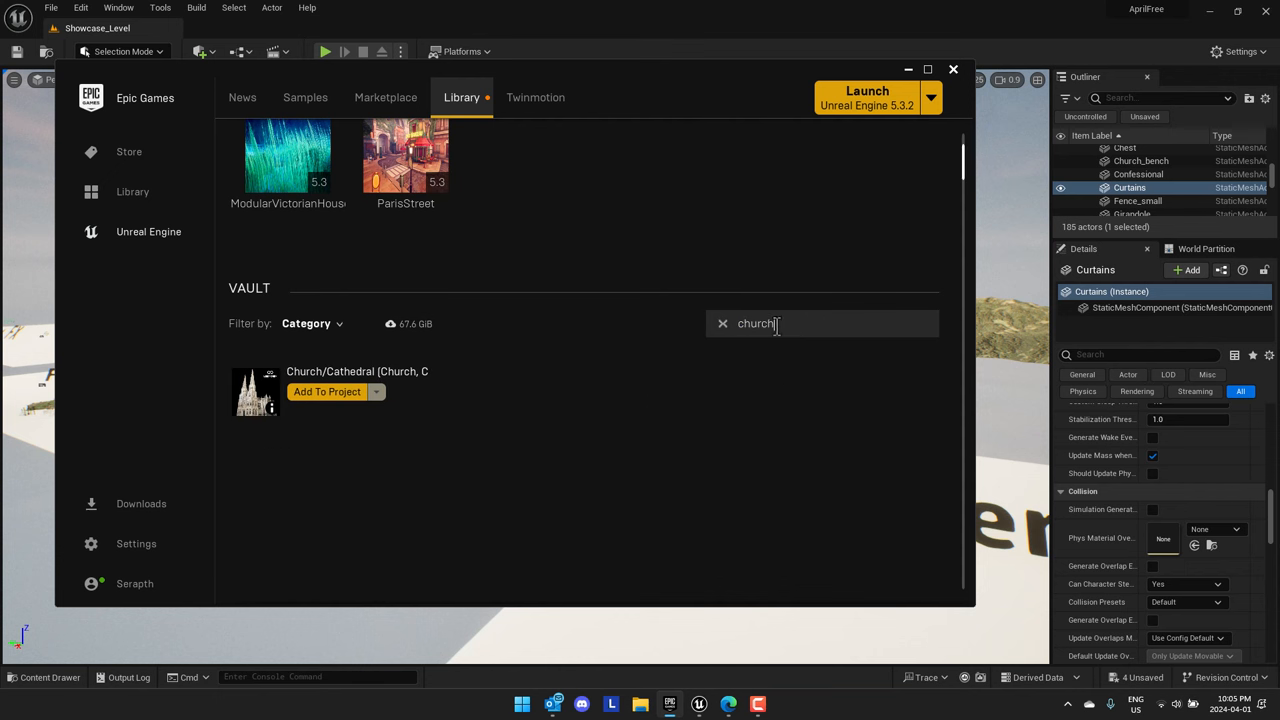
type("temple")
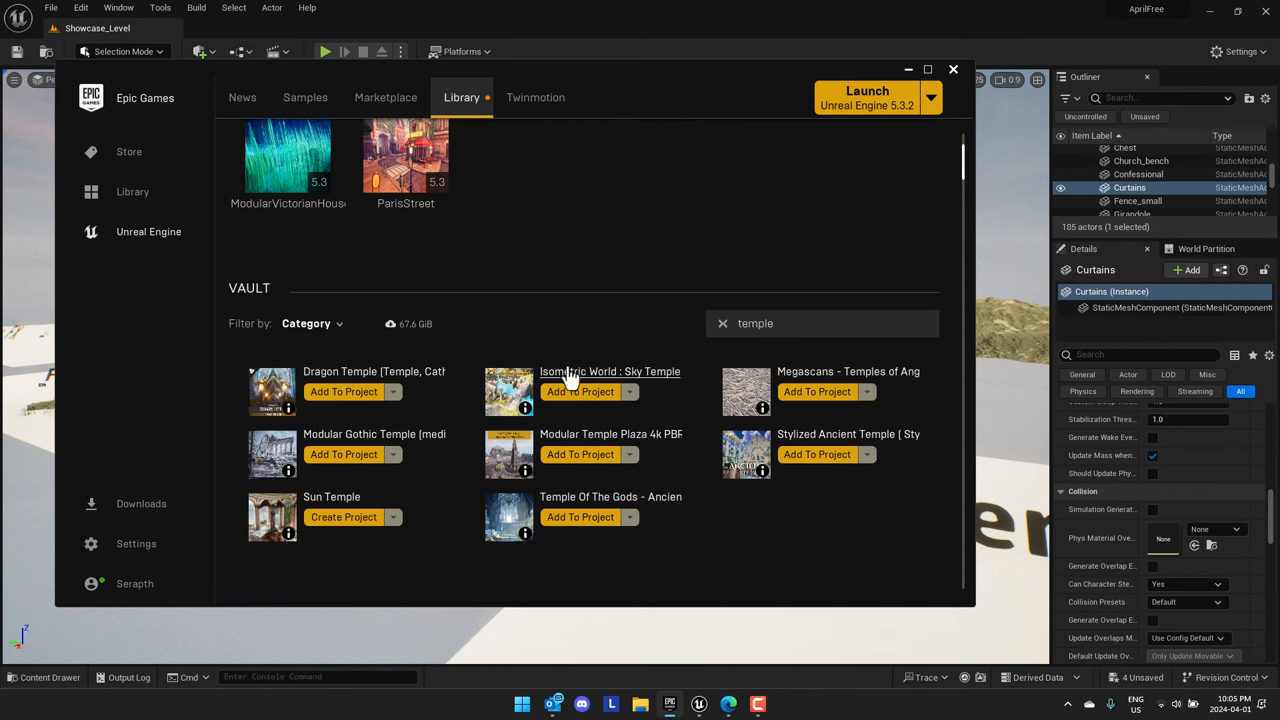
mouse_move(530, 525)
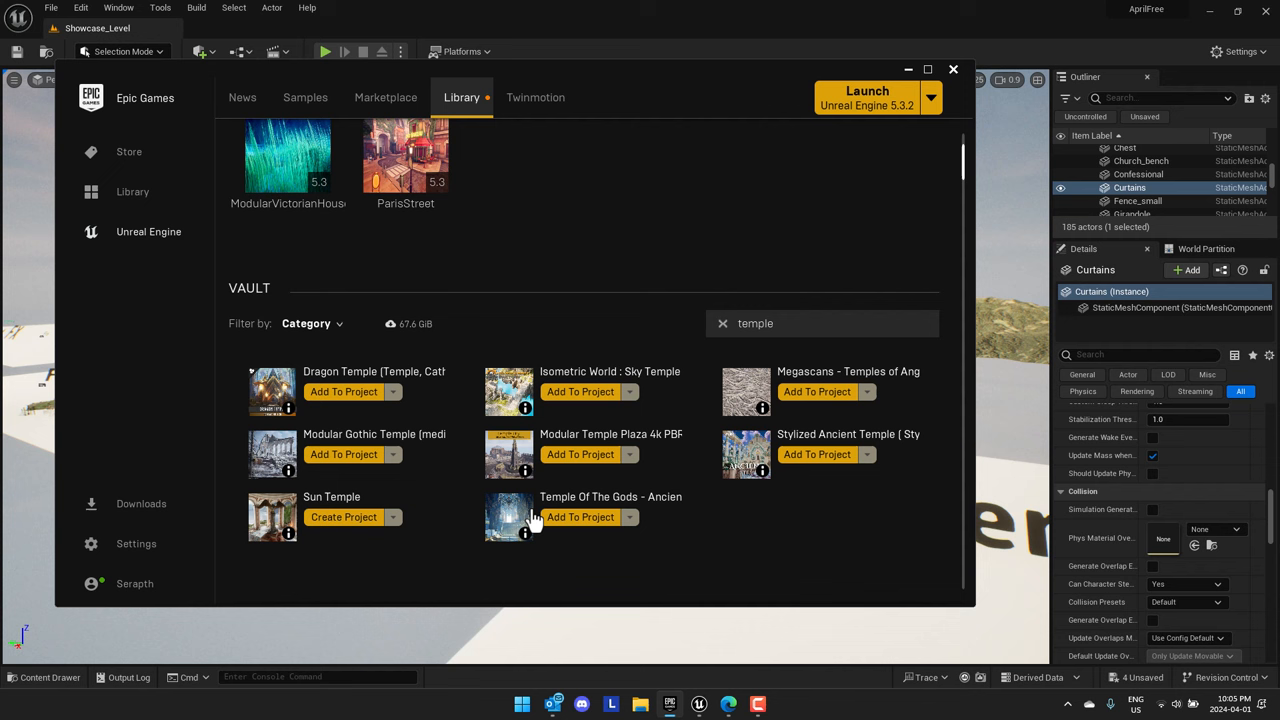
mouse_move(415, 280)
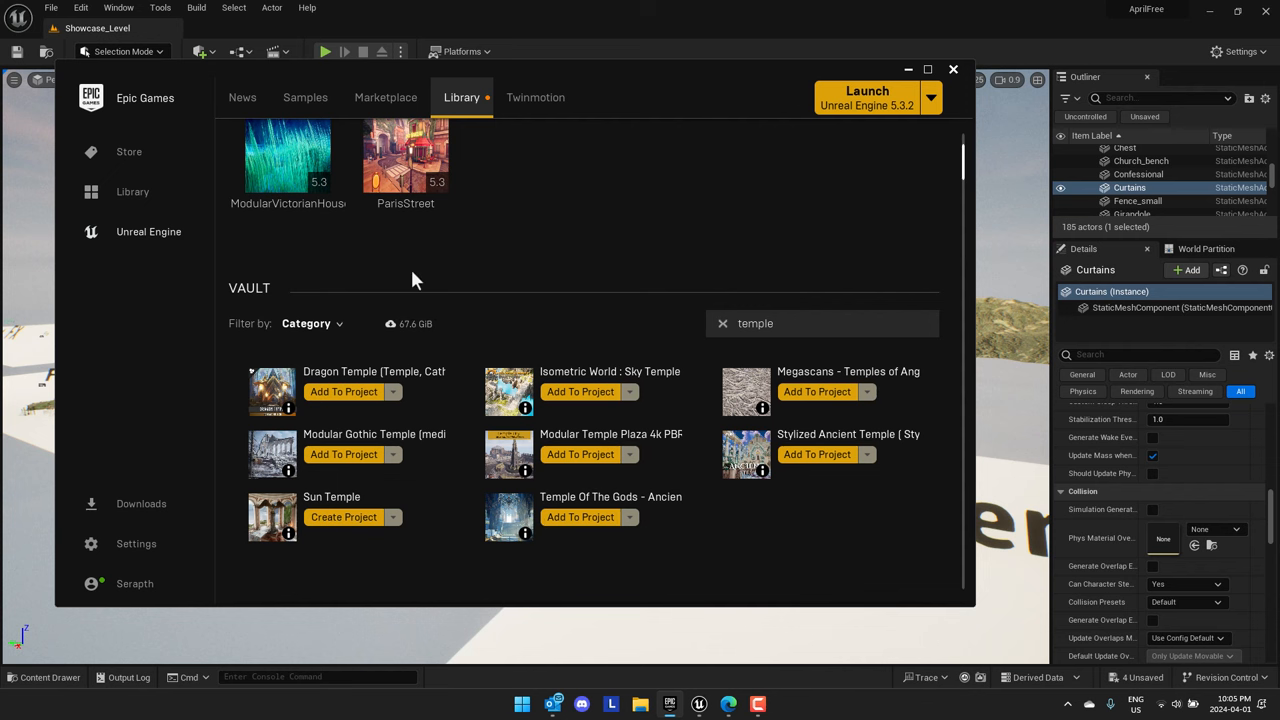
mouse_move(690, 82)
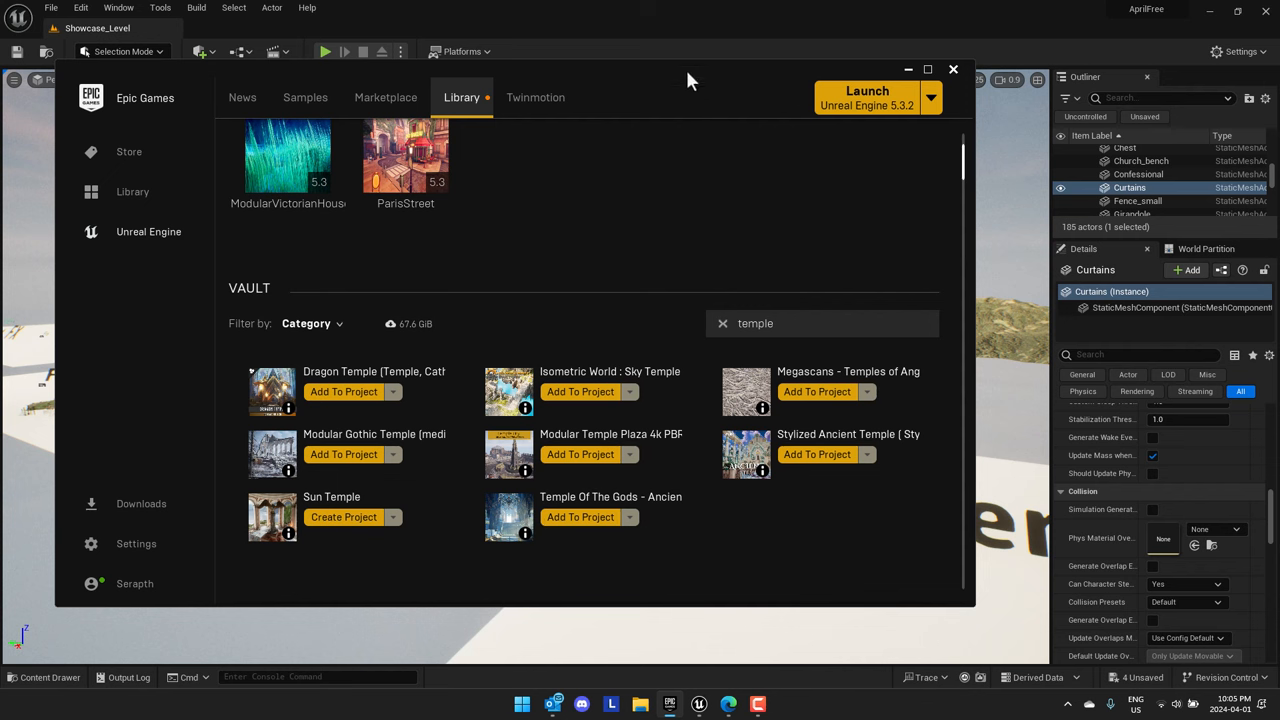
Scroll through the Marketplace product pages, then list the Free For The Month products
left_click(952, 69)
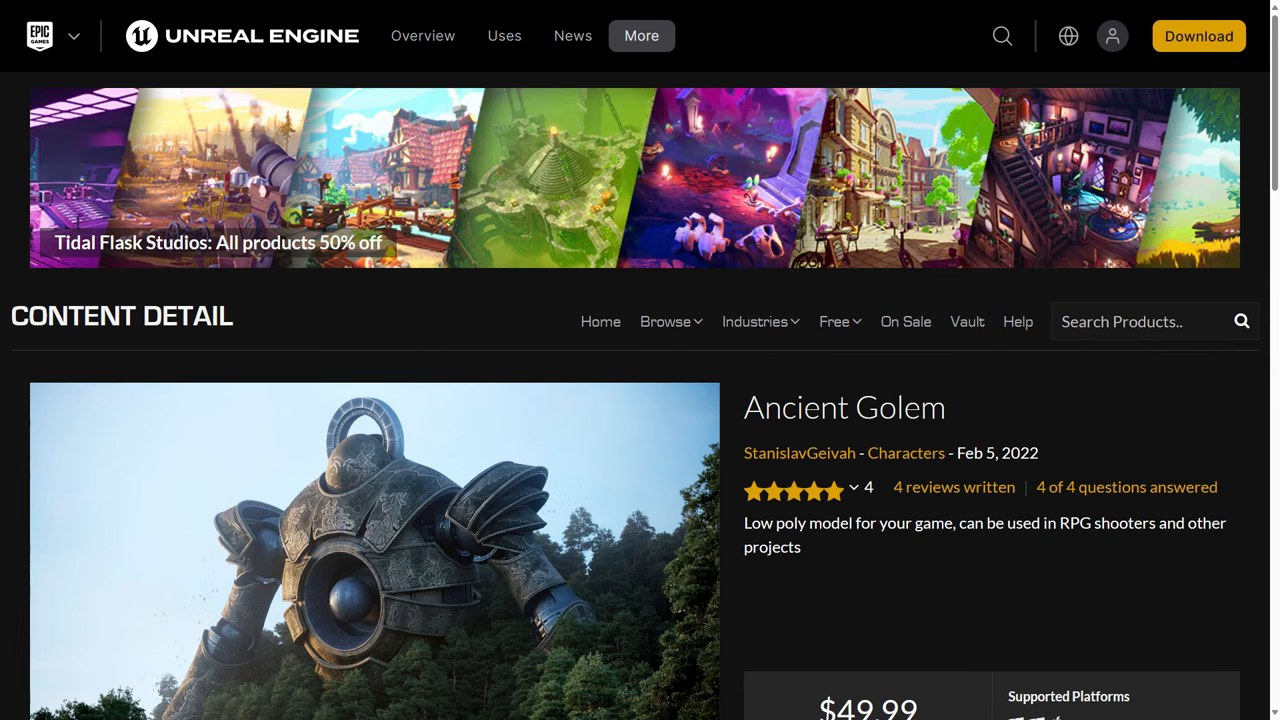
scroll("down", 3)
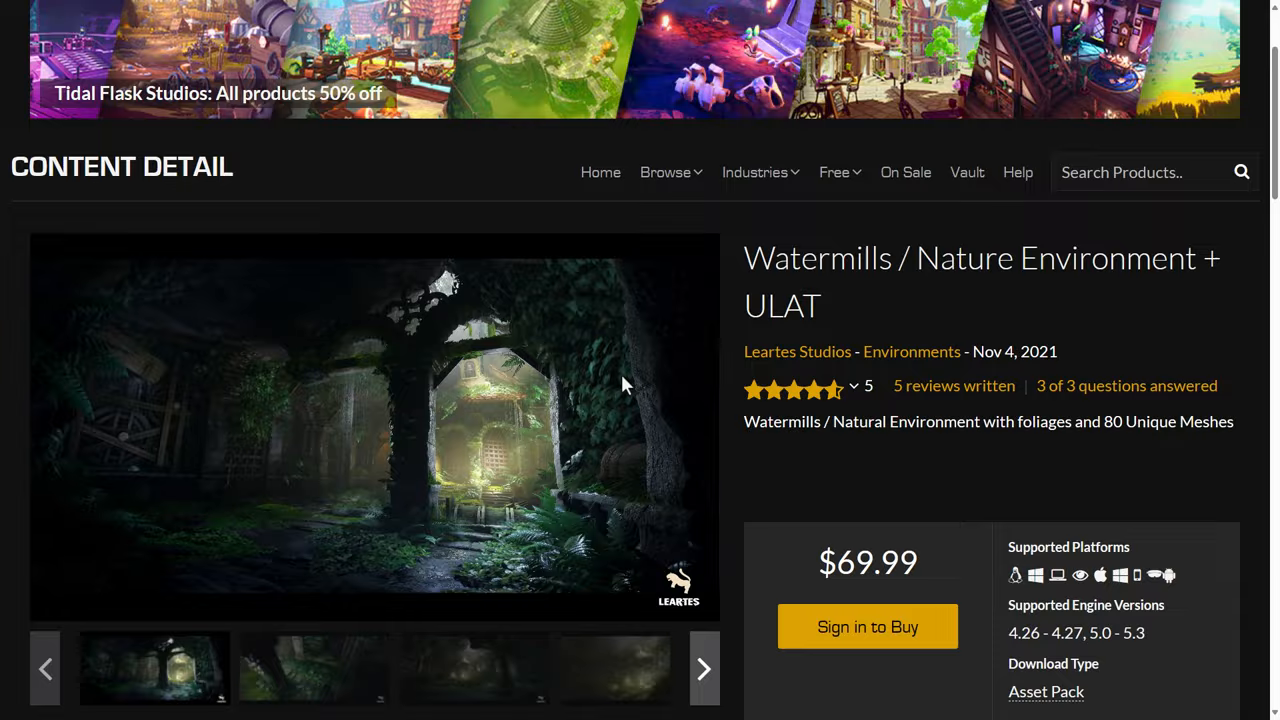
scroll("down", 3)
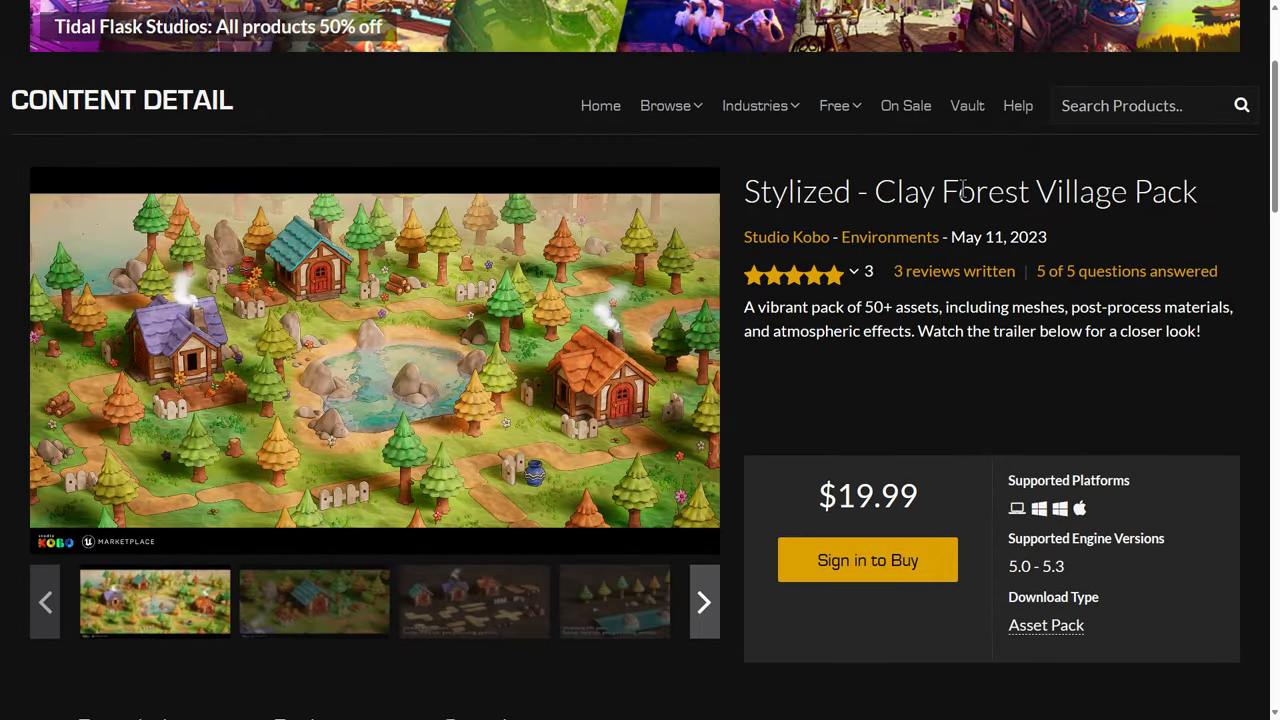
scroll("down", 3)
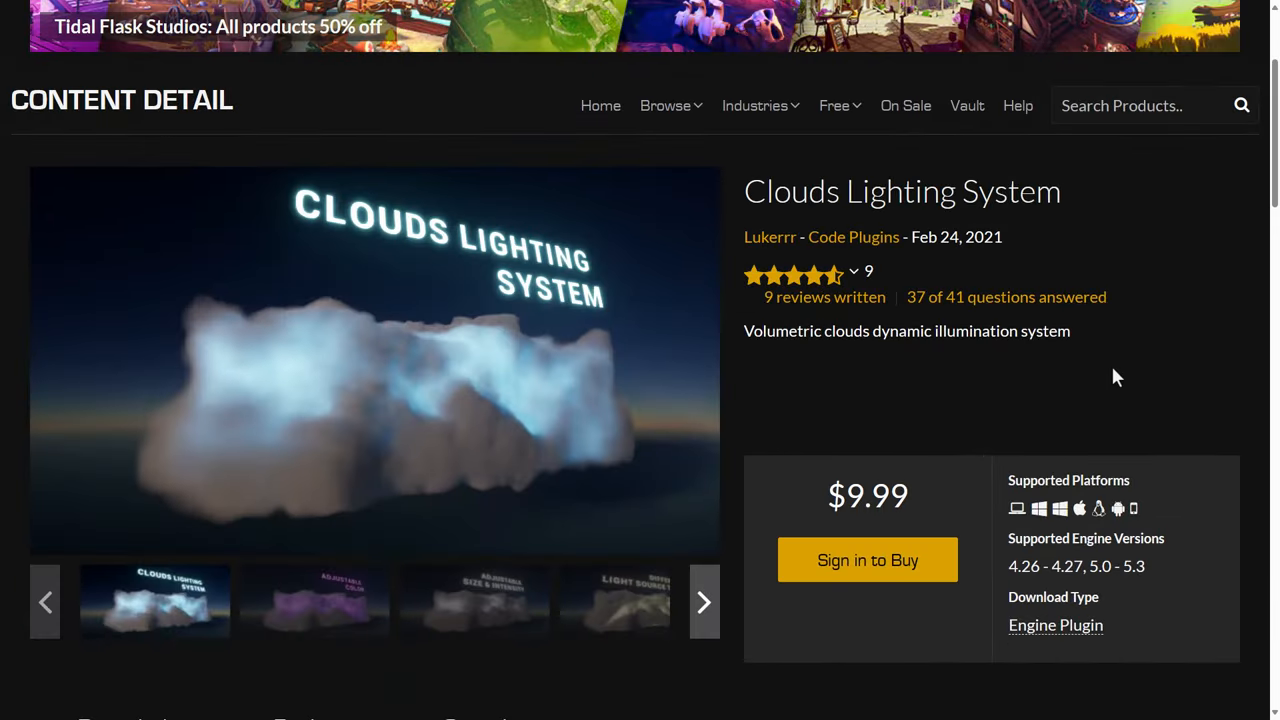
mouse_move(1007, 402)
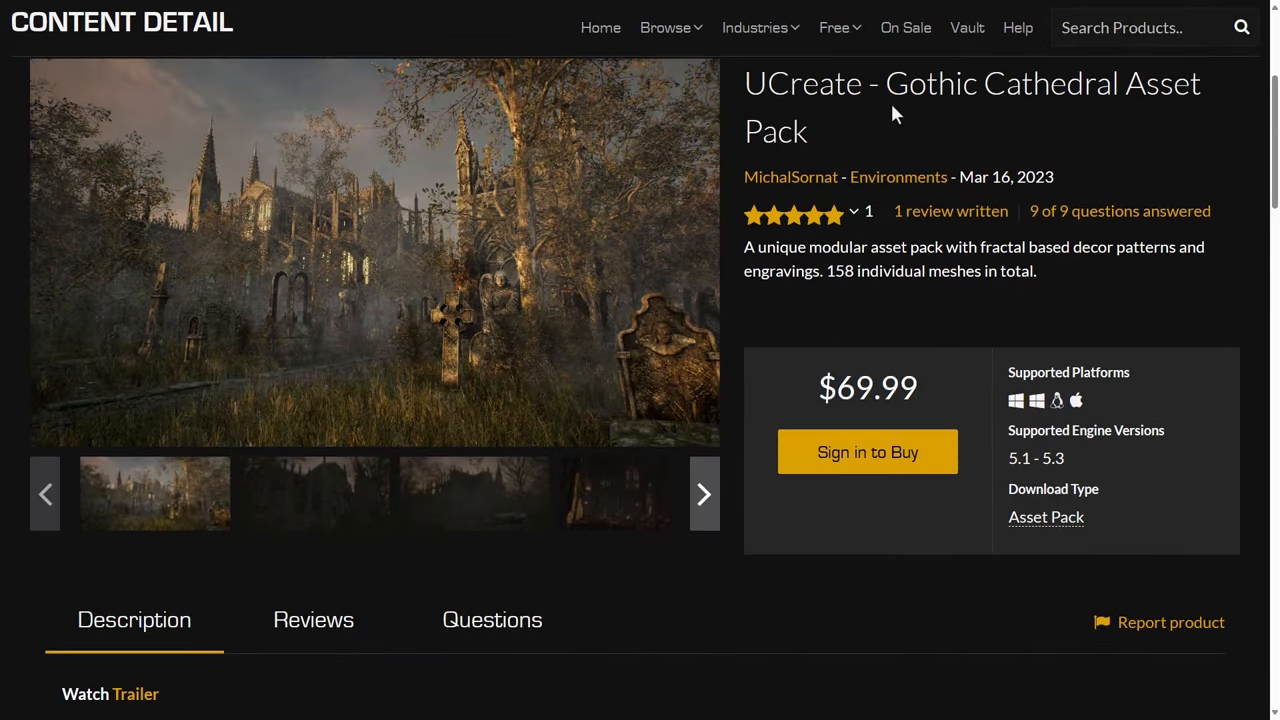
mouse_move(497, 247)
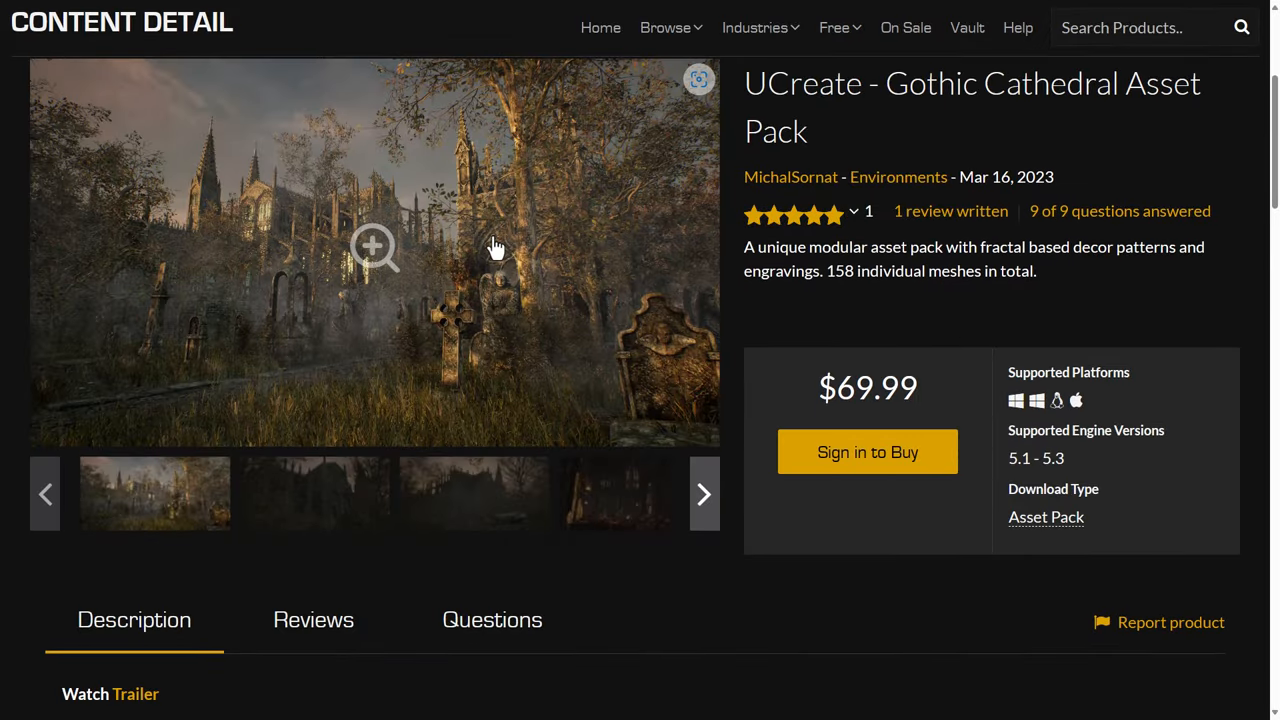
mouse_move(625, 308)
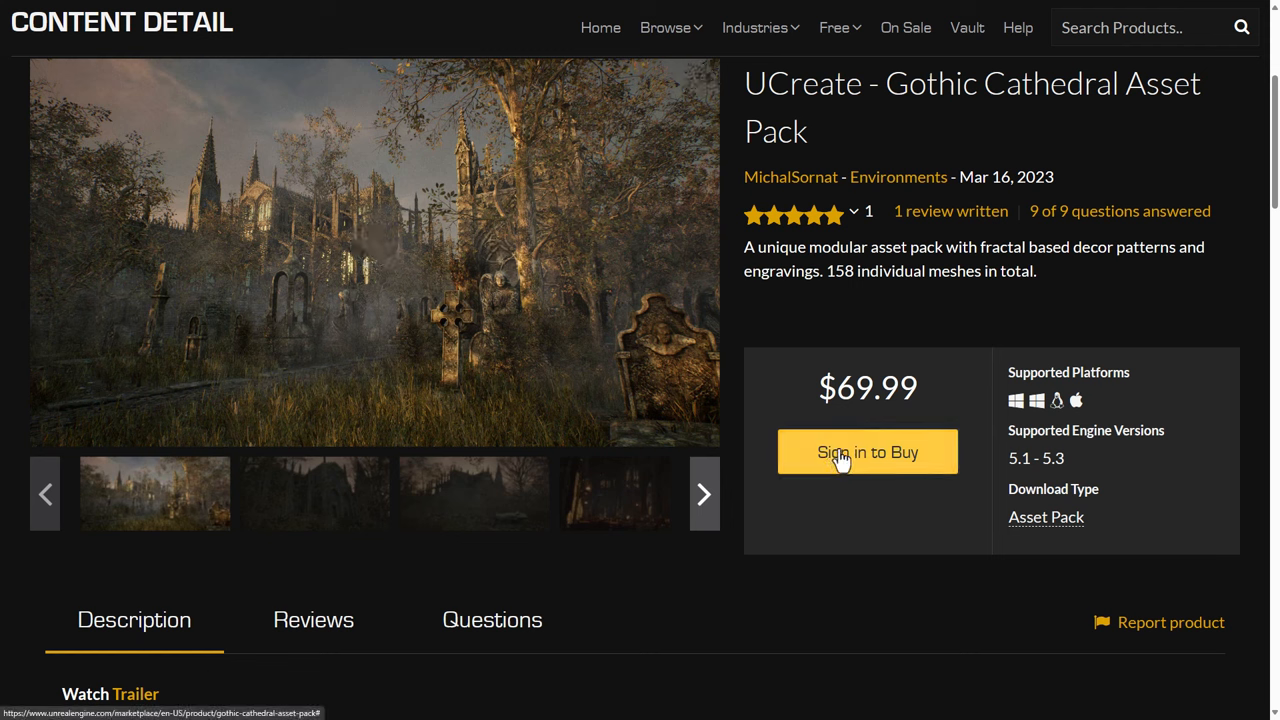
mouse_move(810, 443)
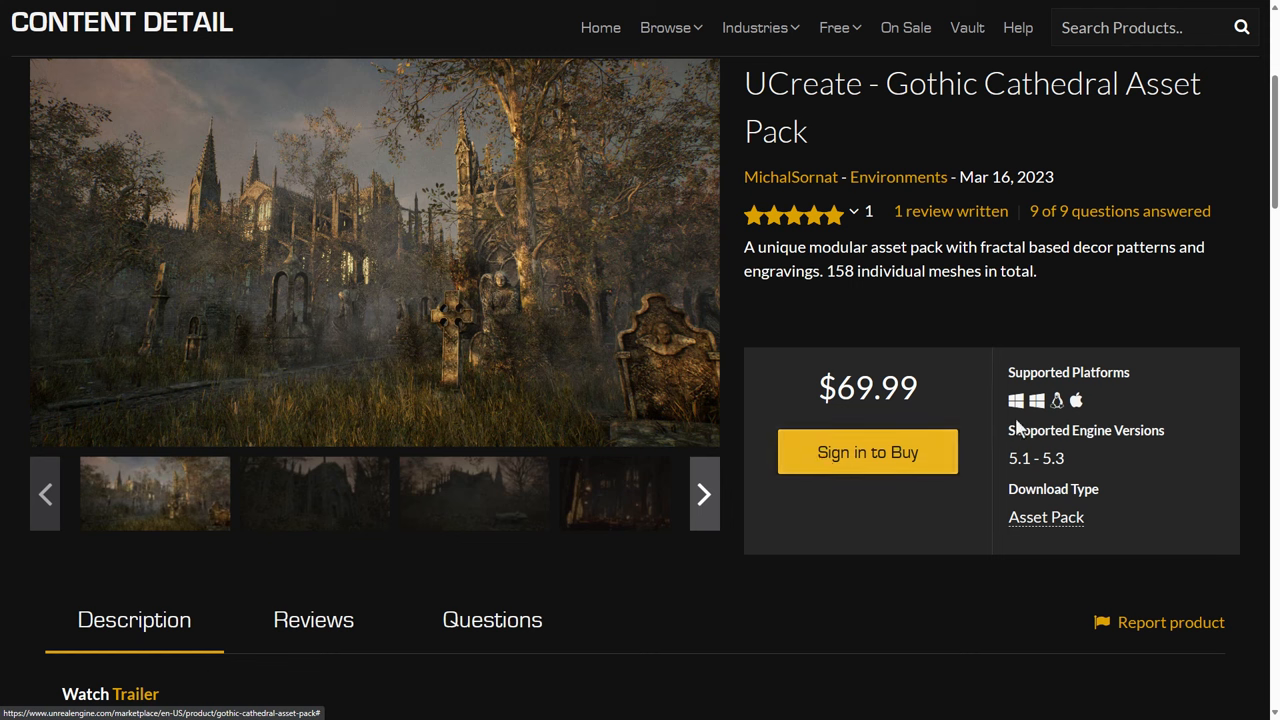
mouse_move(898, 293)
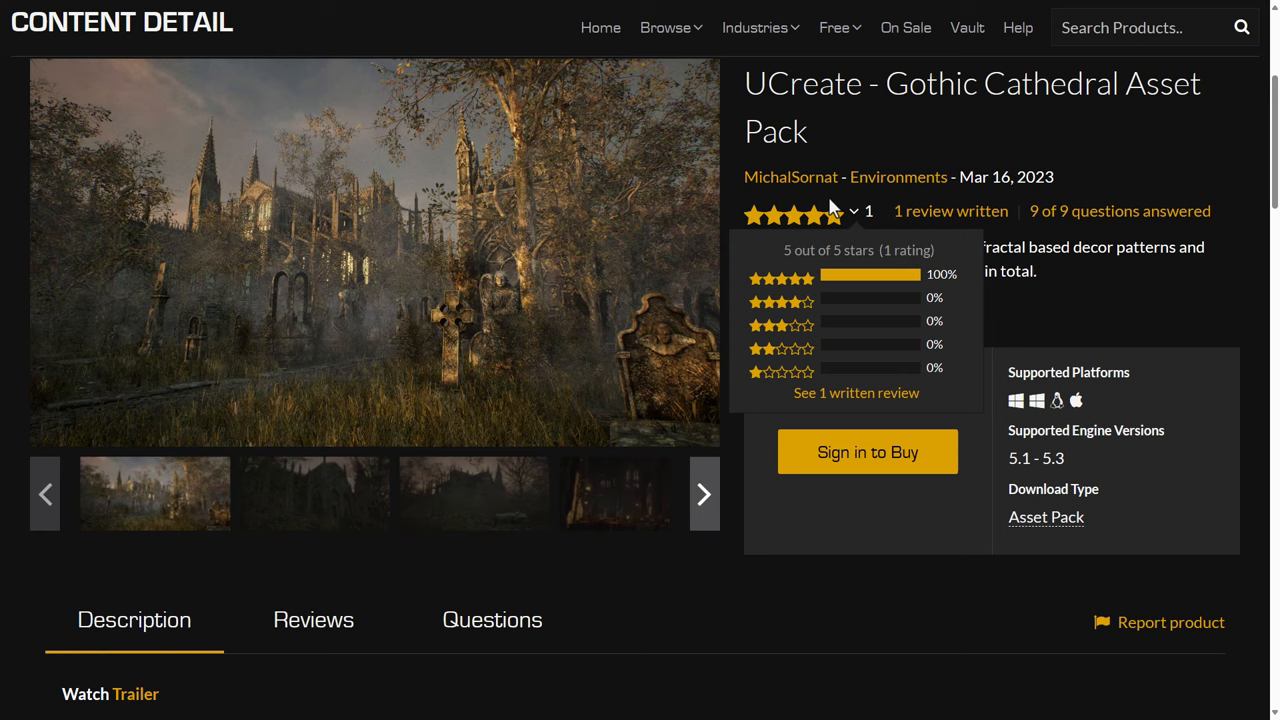
left_click(835, 27)
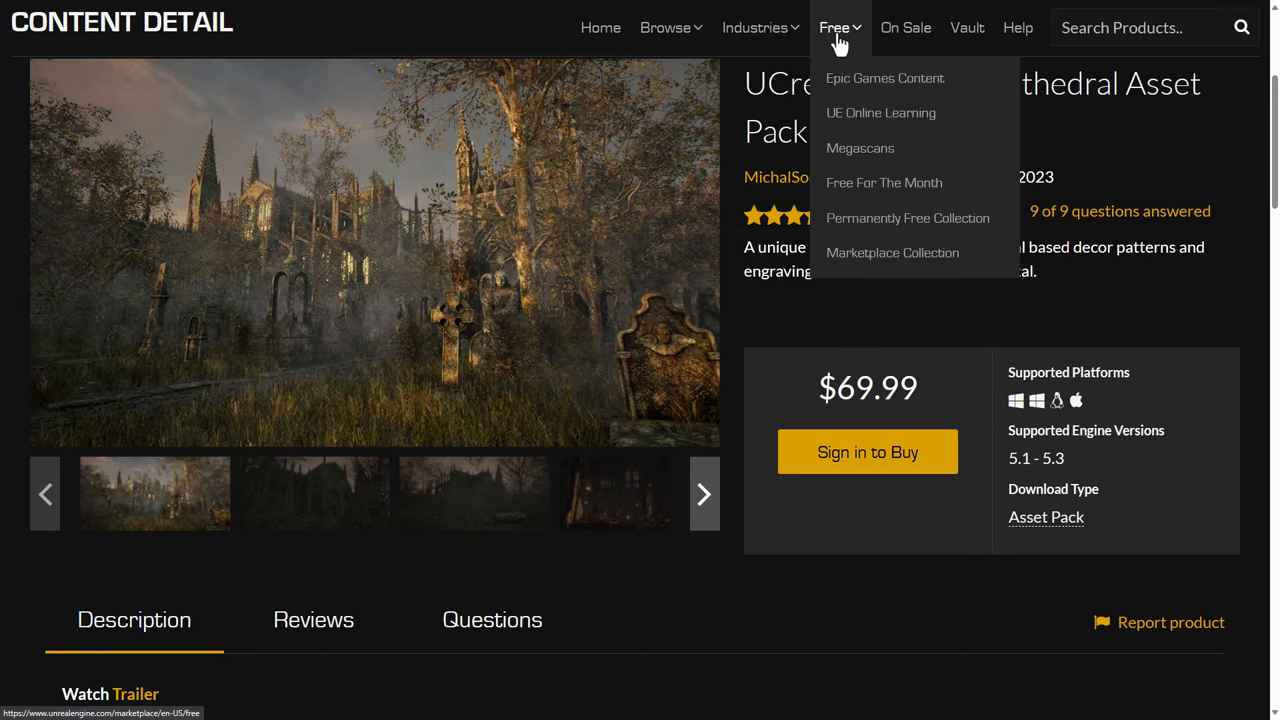
left_click(883, 182)
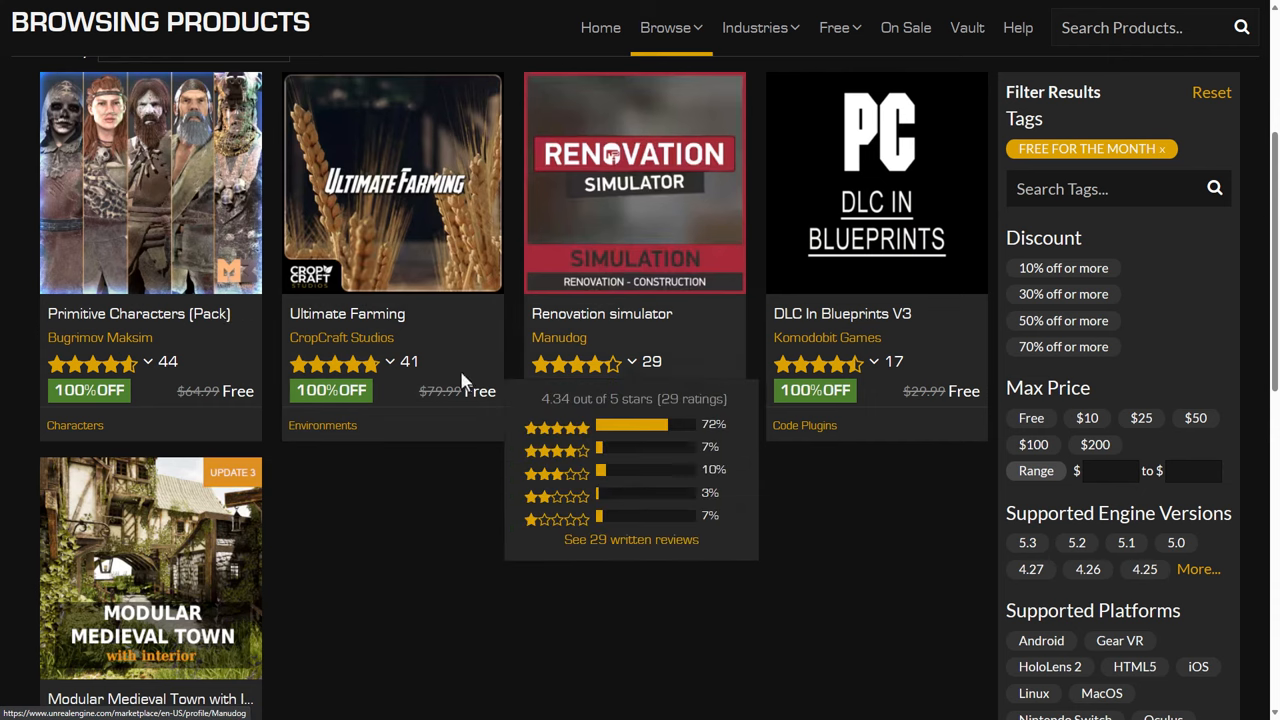
mouse_move(849, 648)
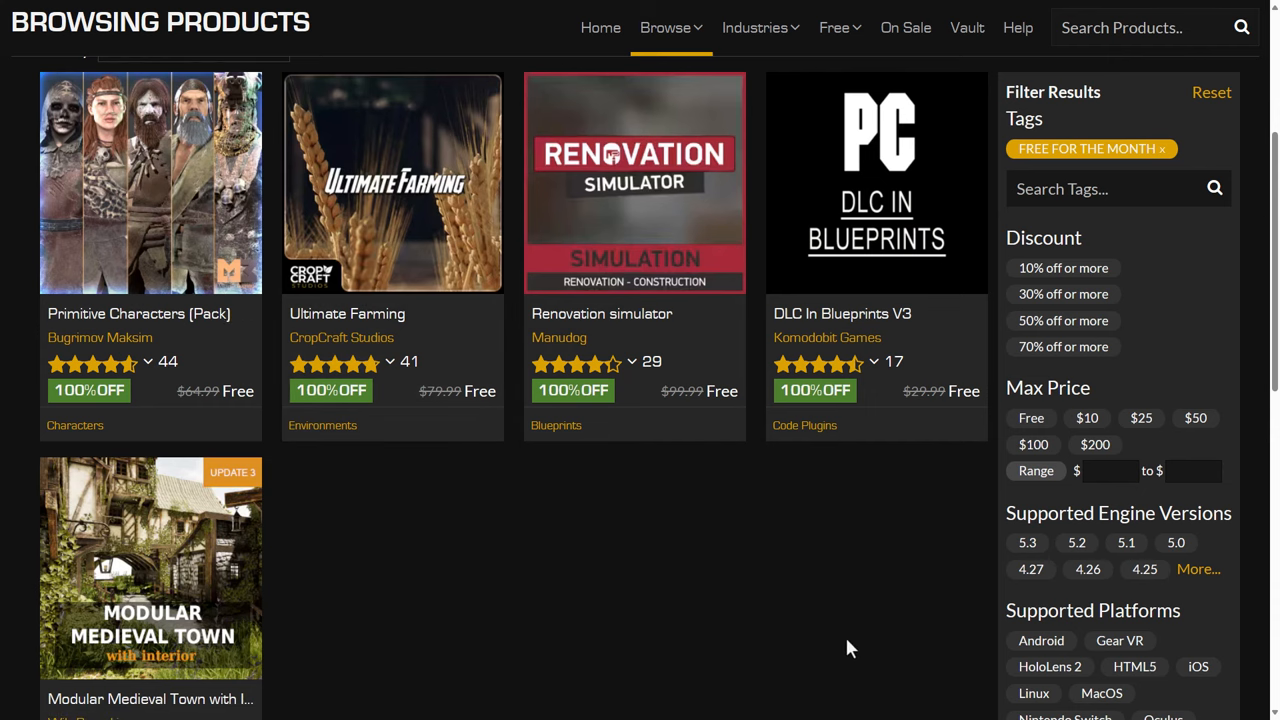